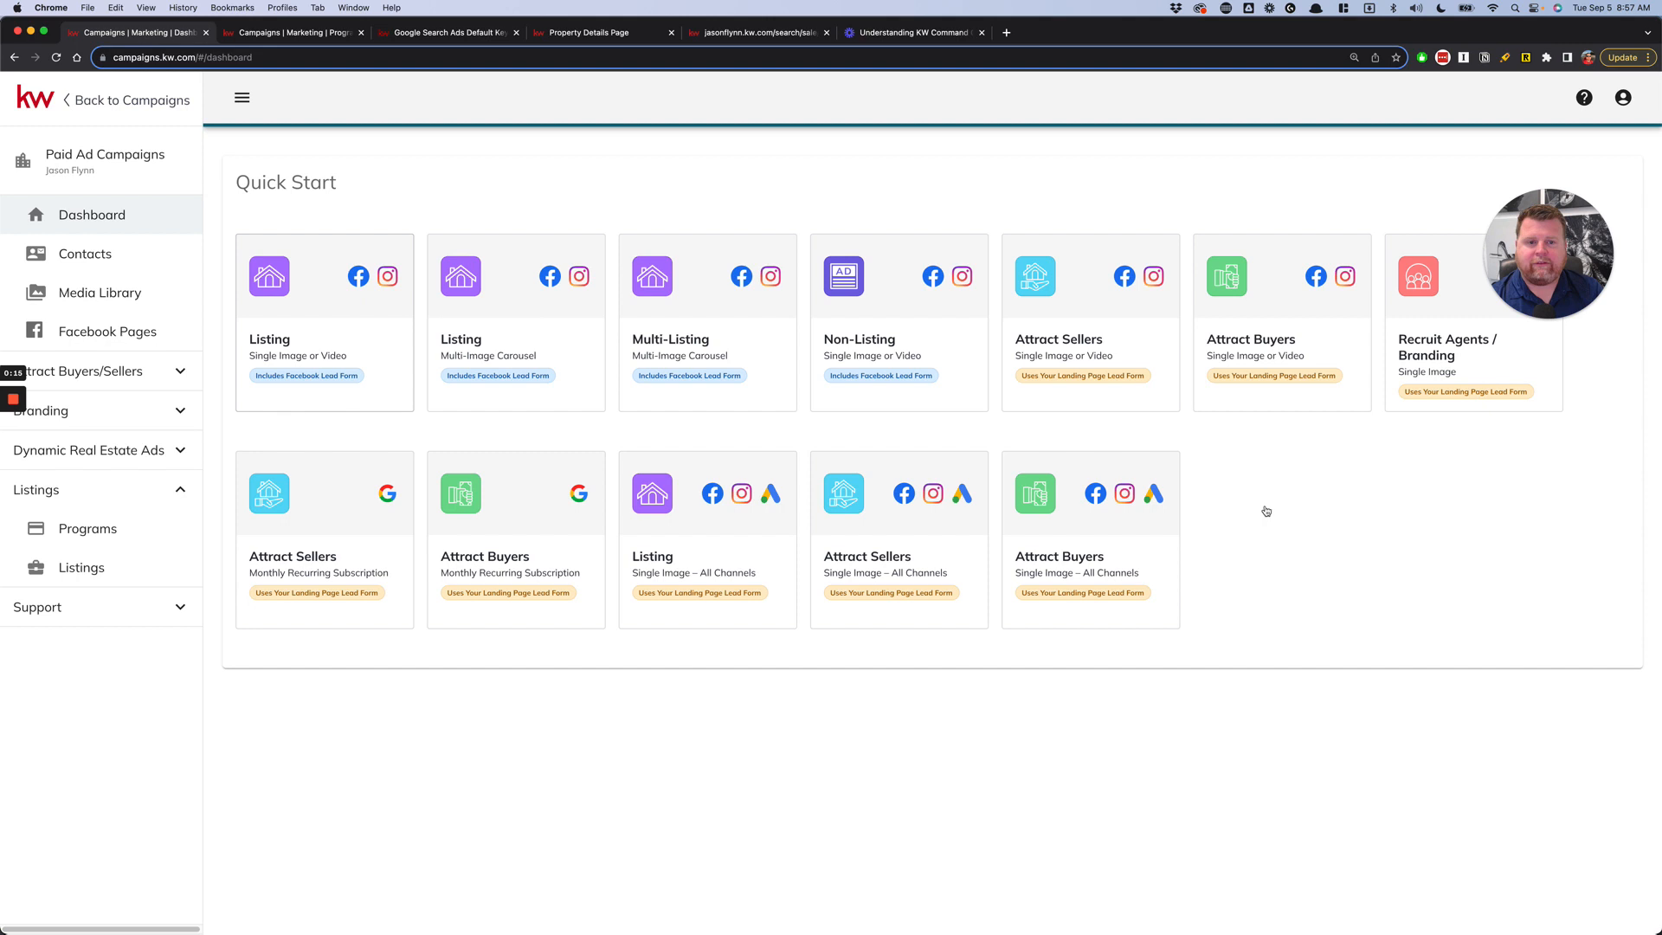
mouse_move(1296, 516)
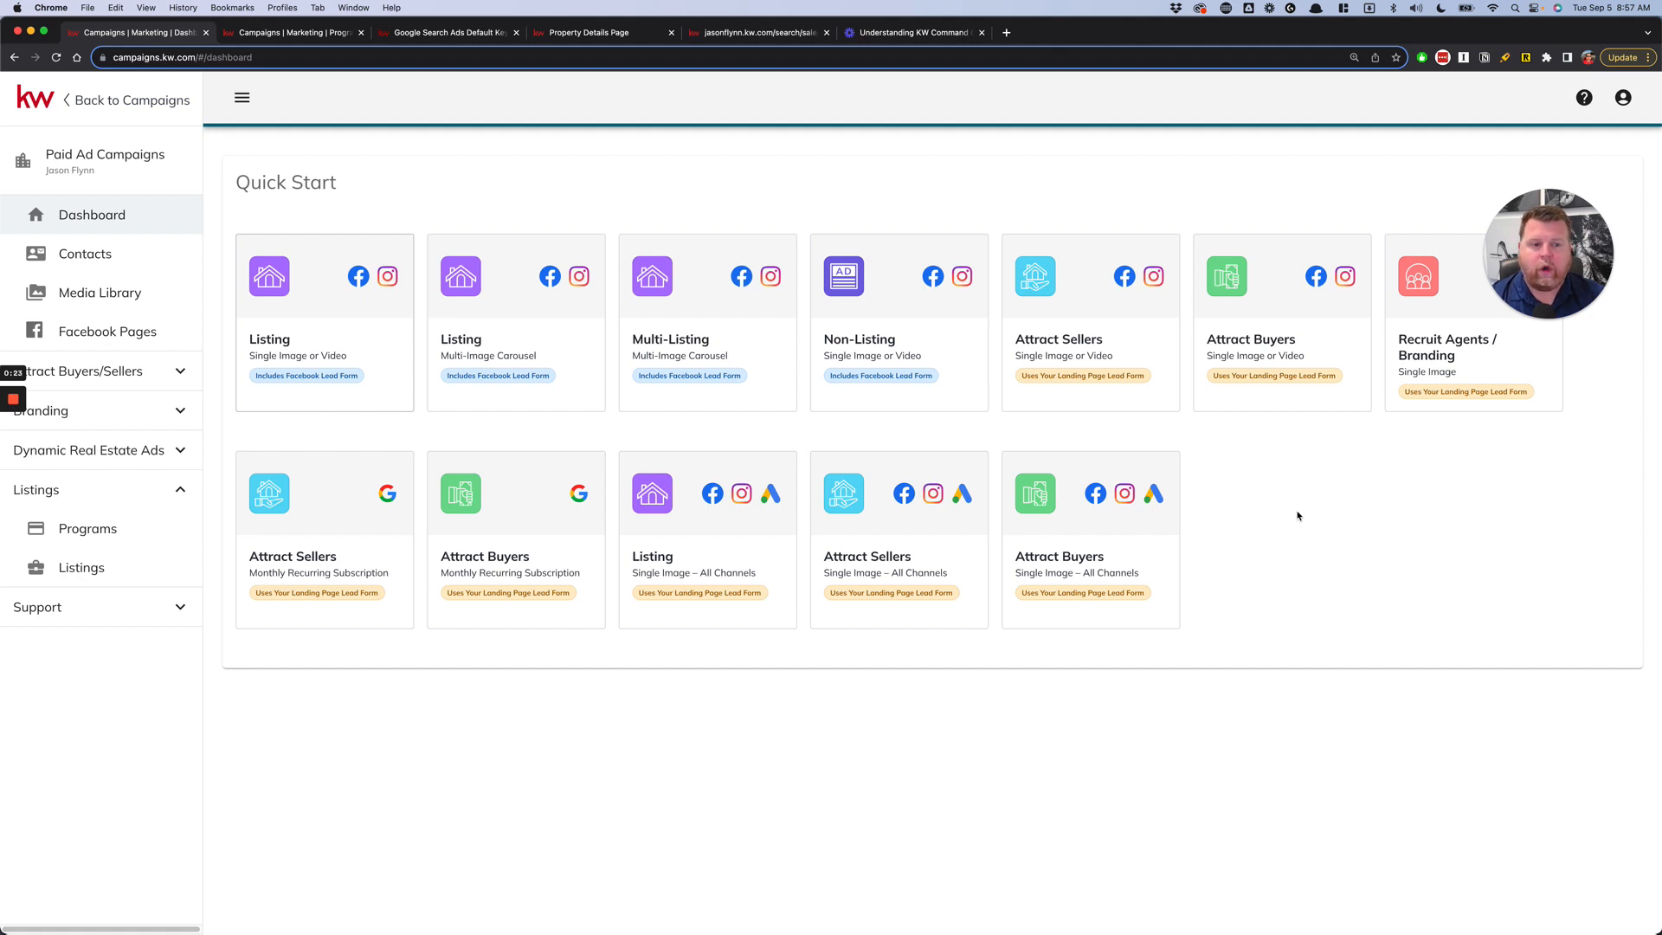
mouse_move(1343, 496)
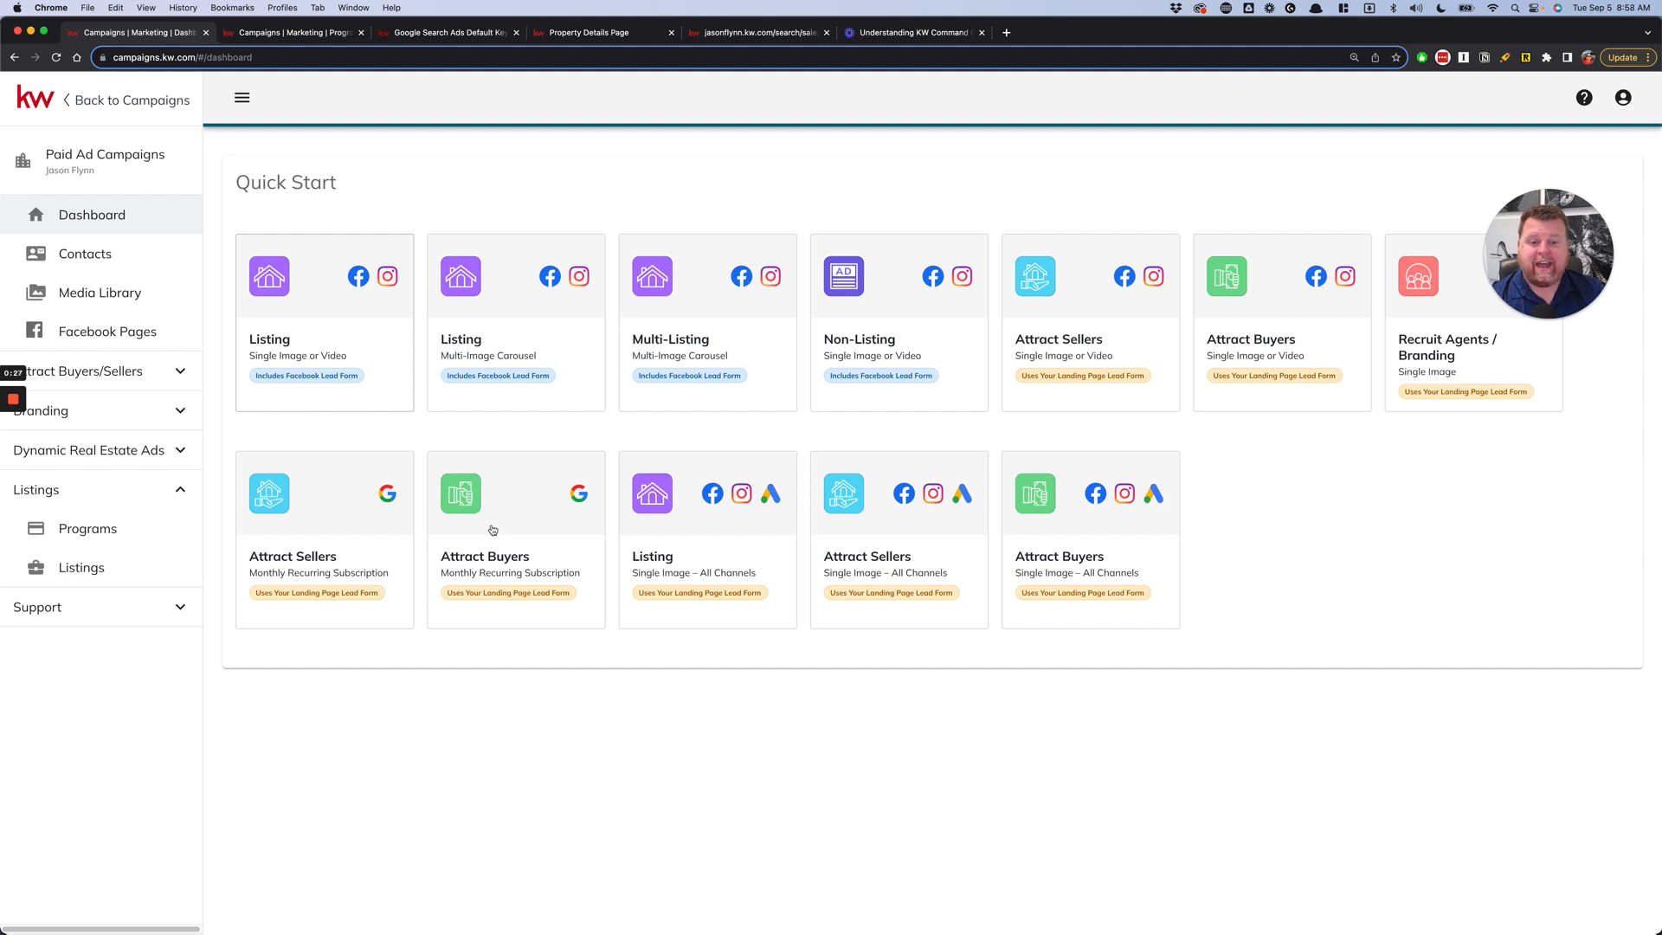
mouse_move(713, 537)
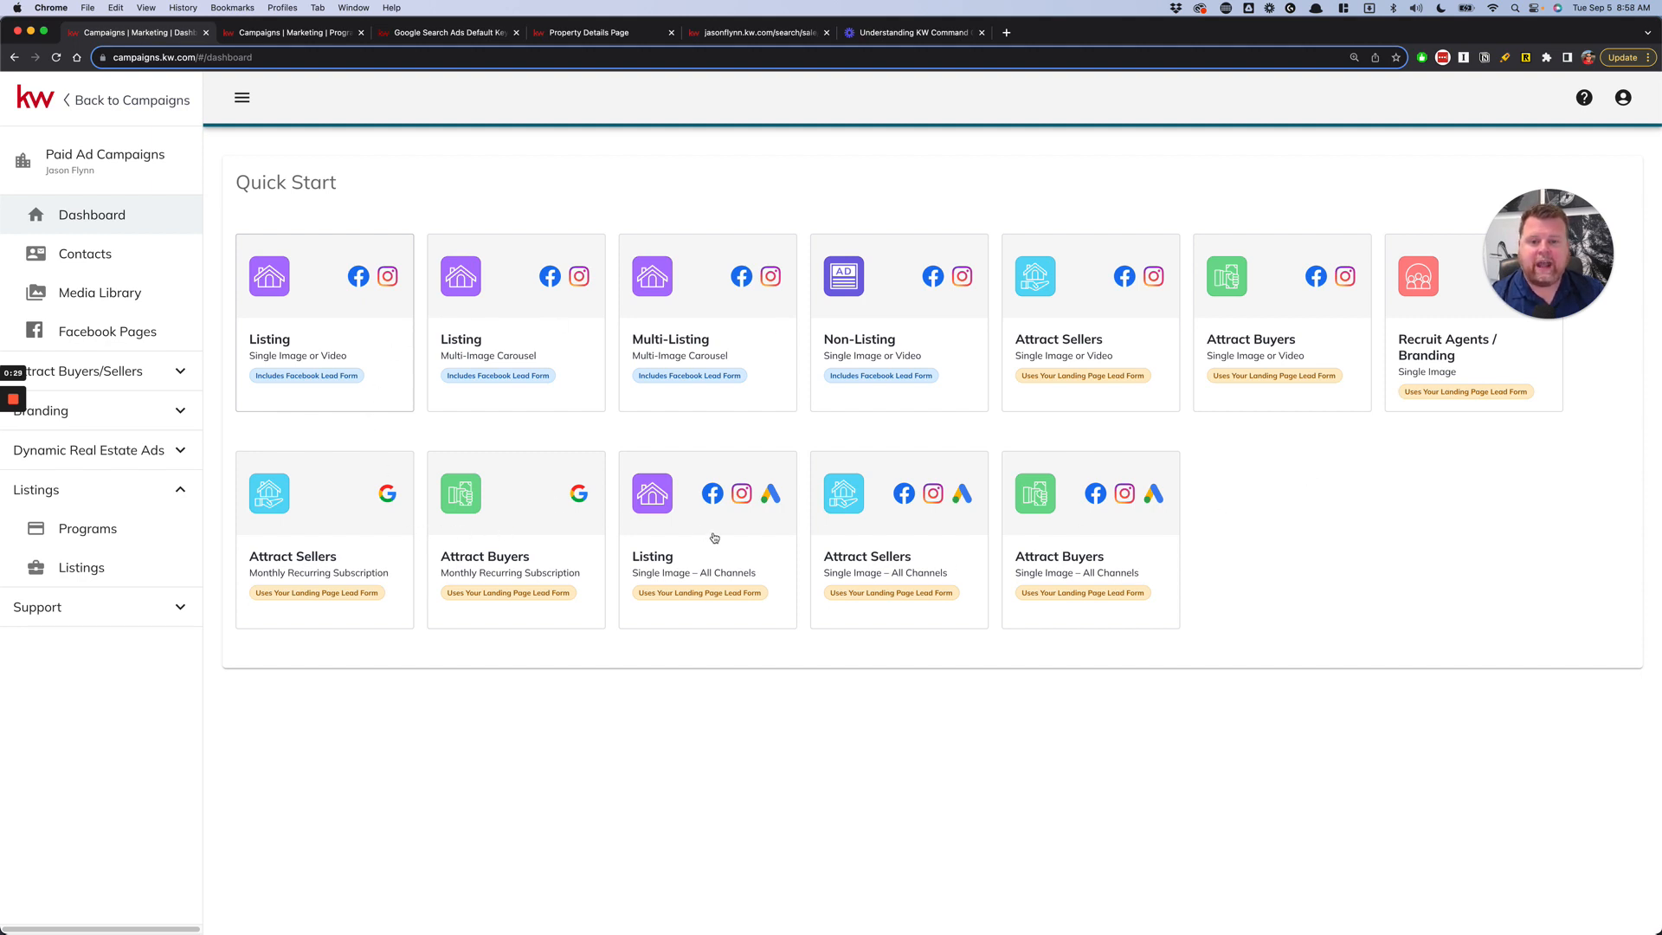
mouse_move(864, 535)
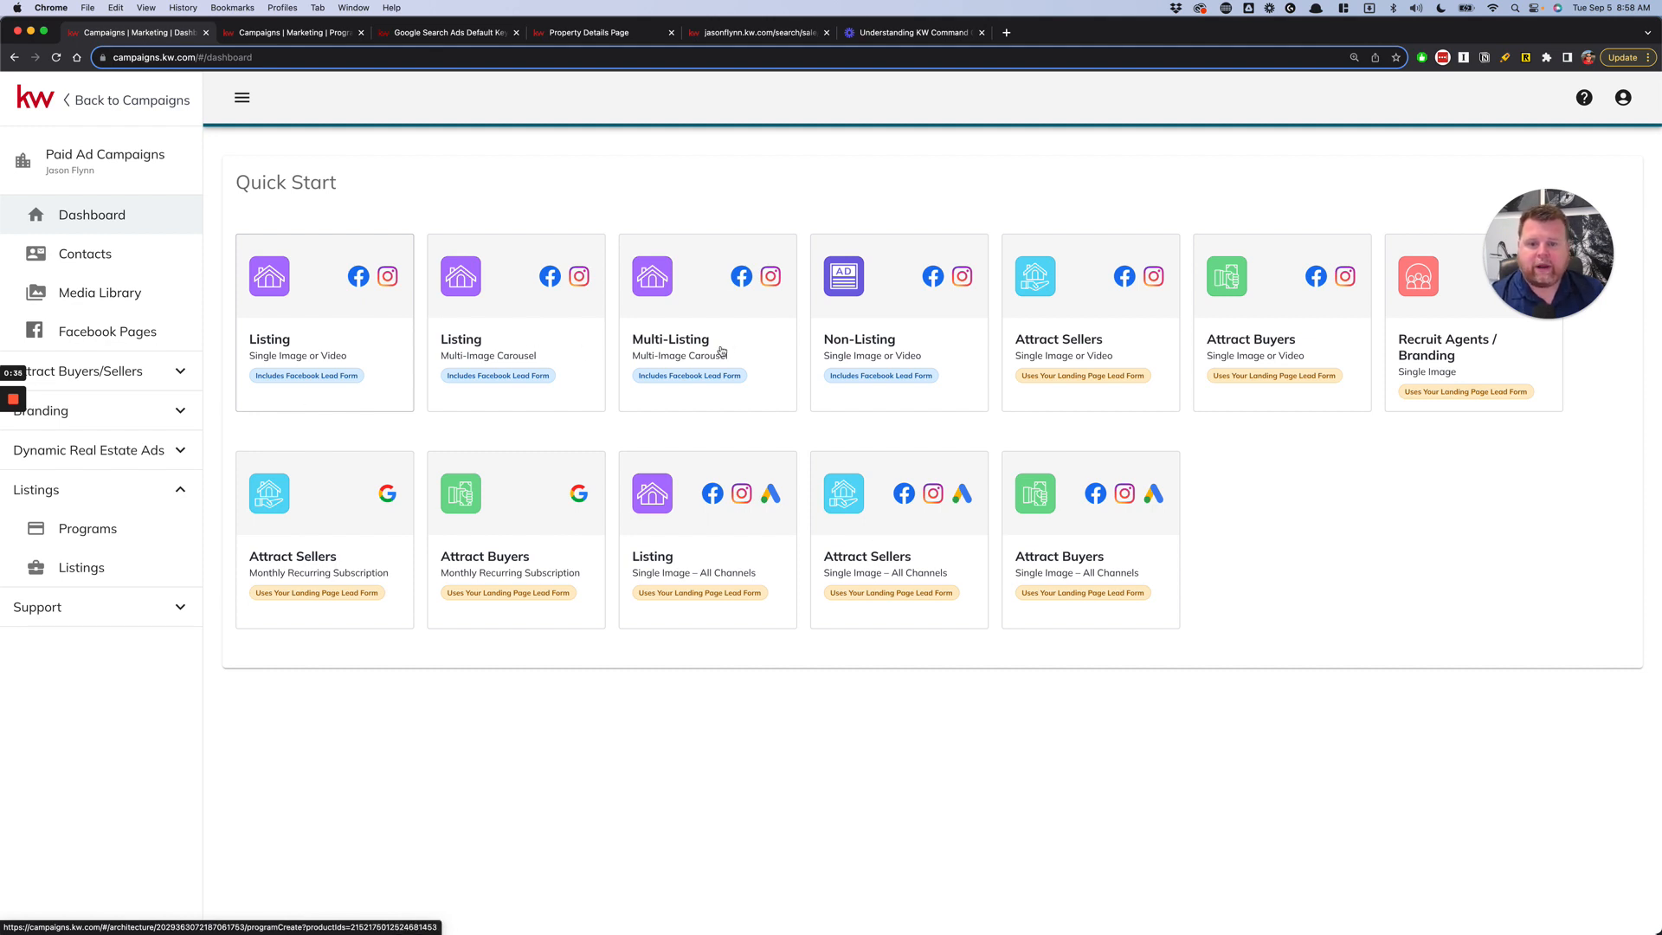
mouse_move(737, 385)
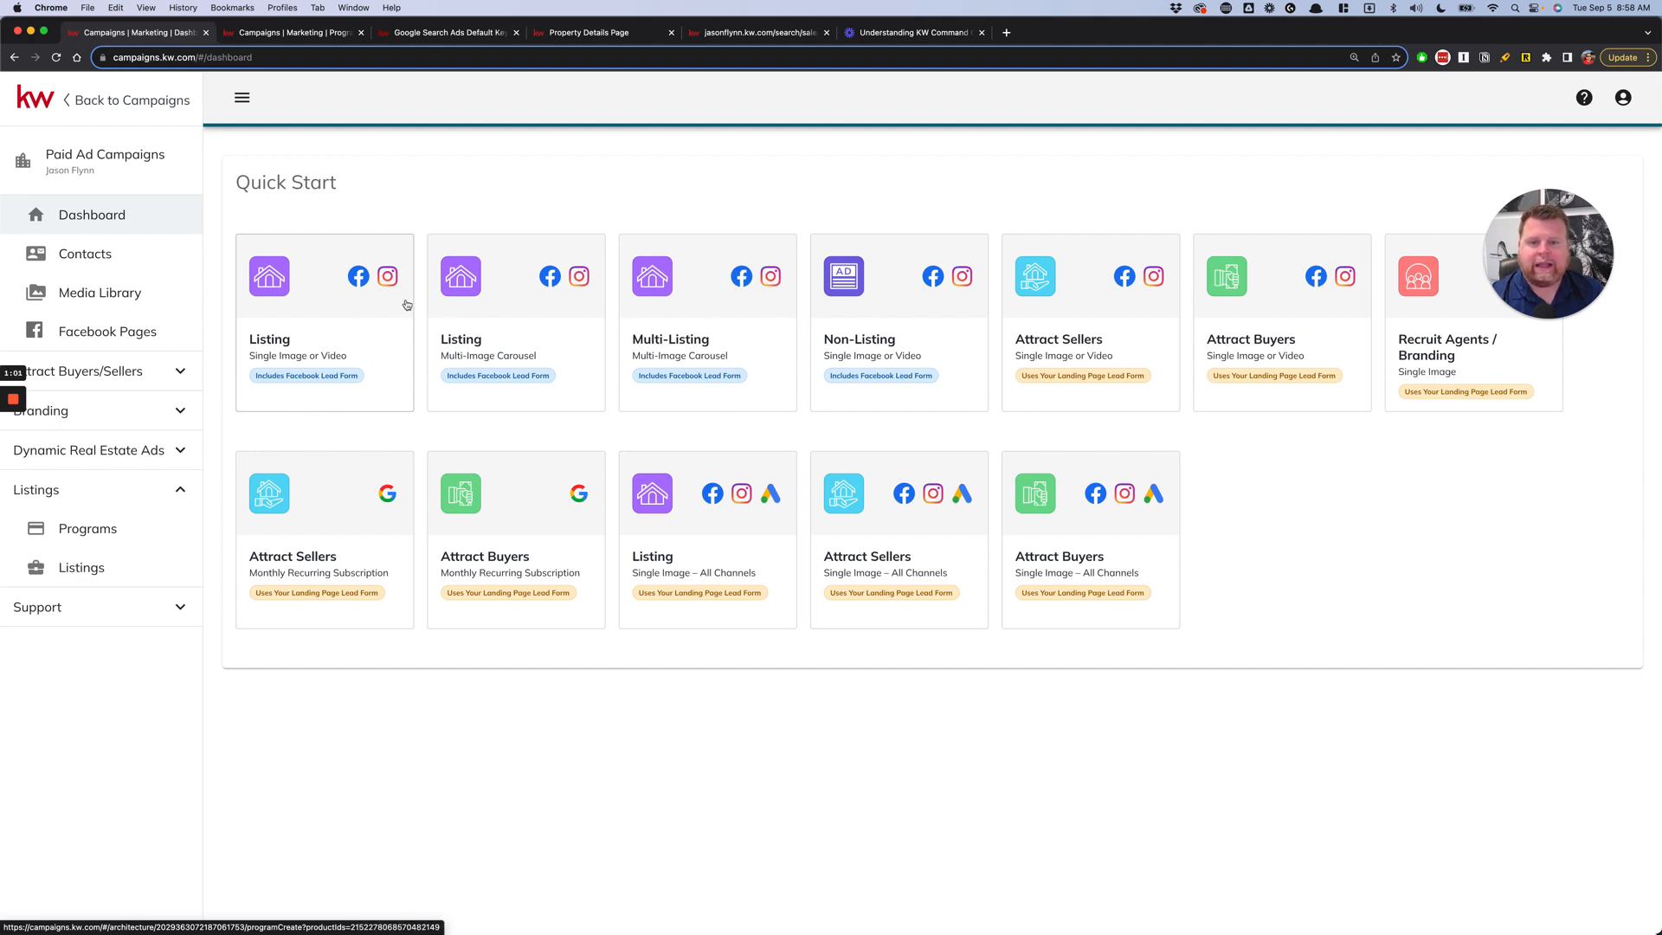
mouse_move(507, 308)
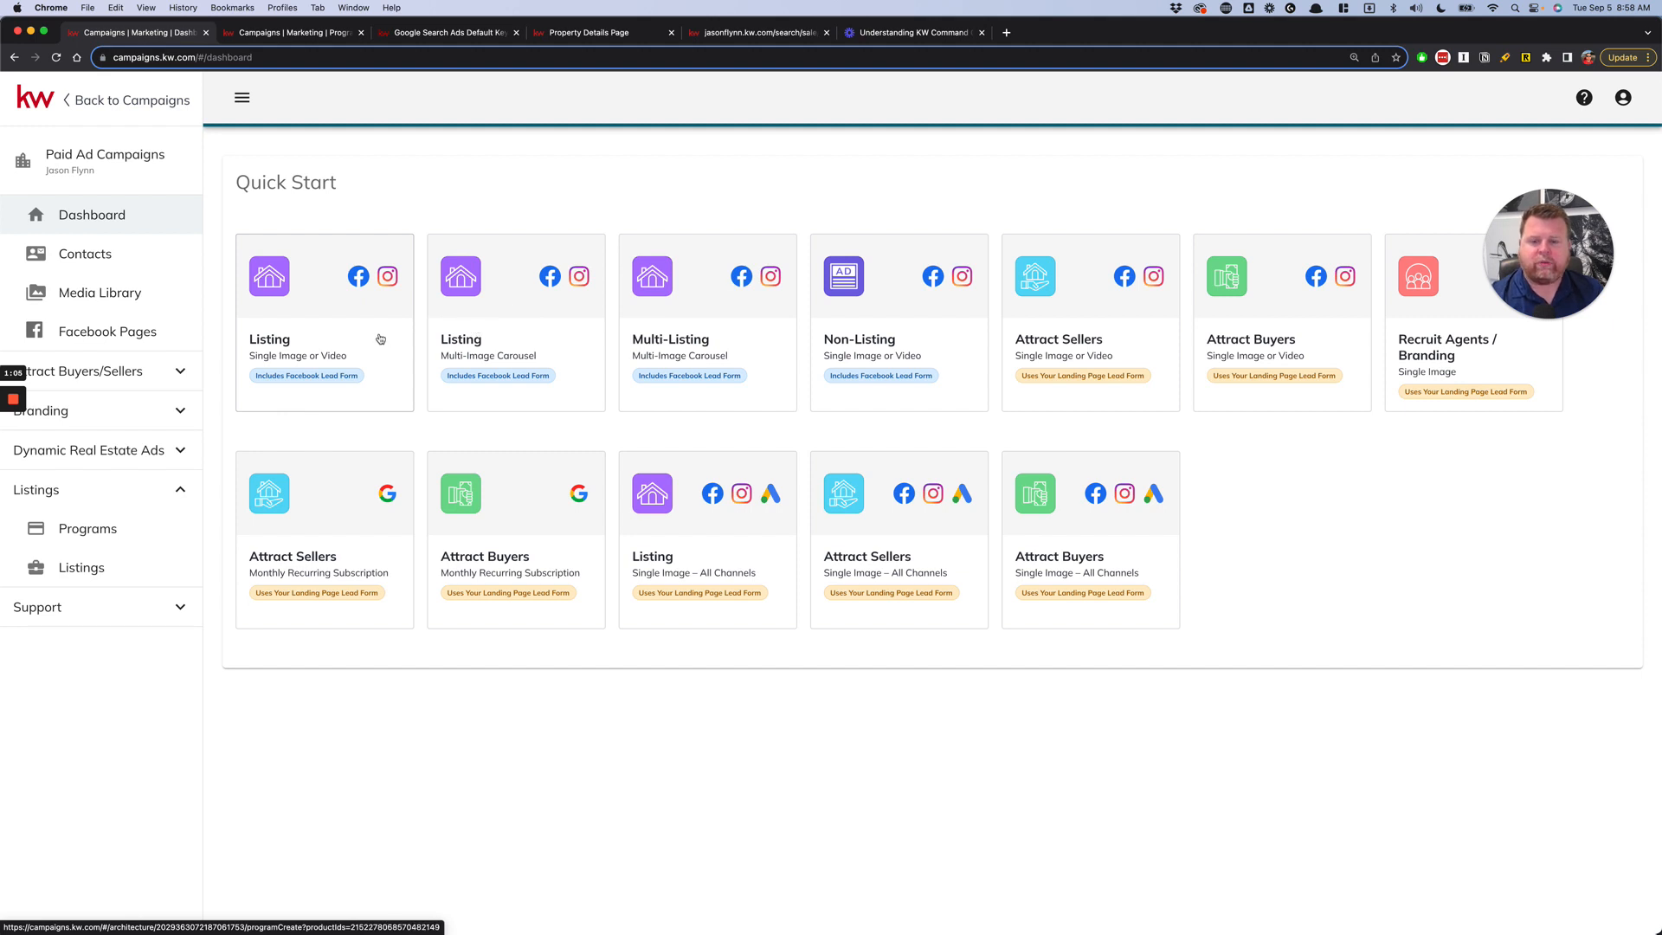
mouse_move(422, 315)
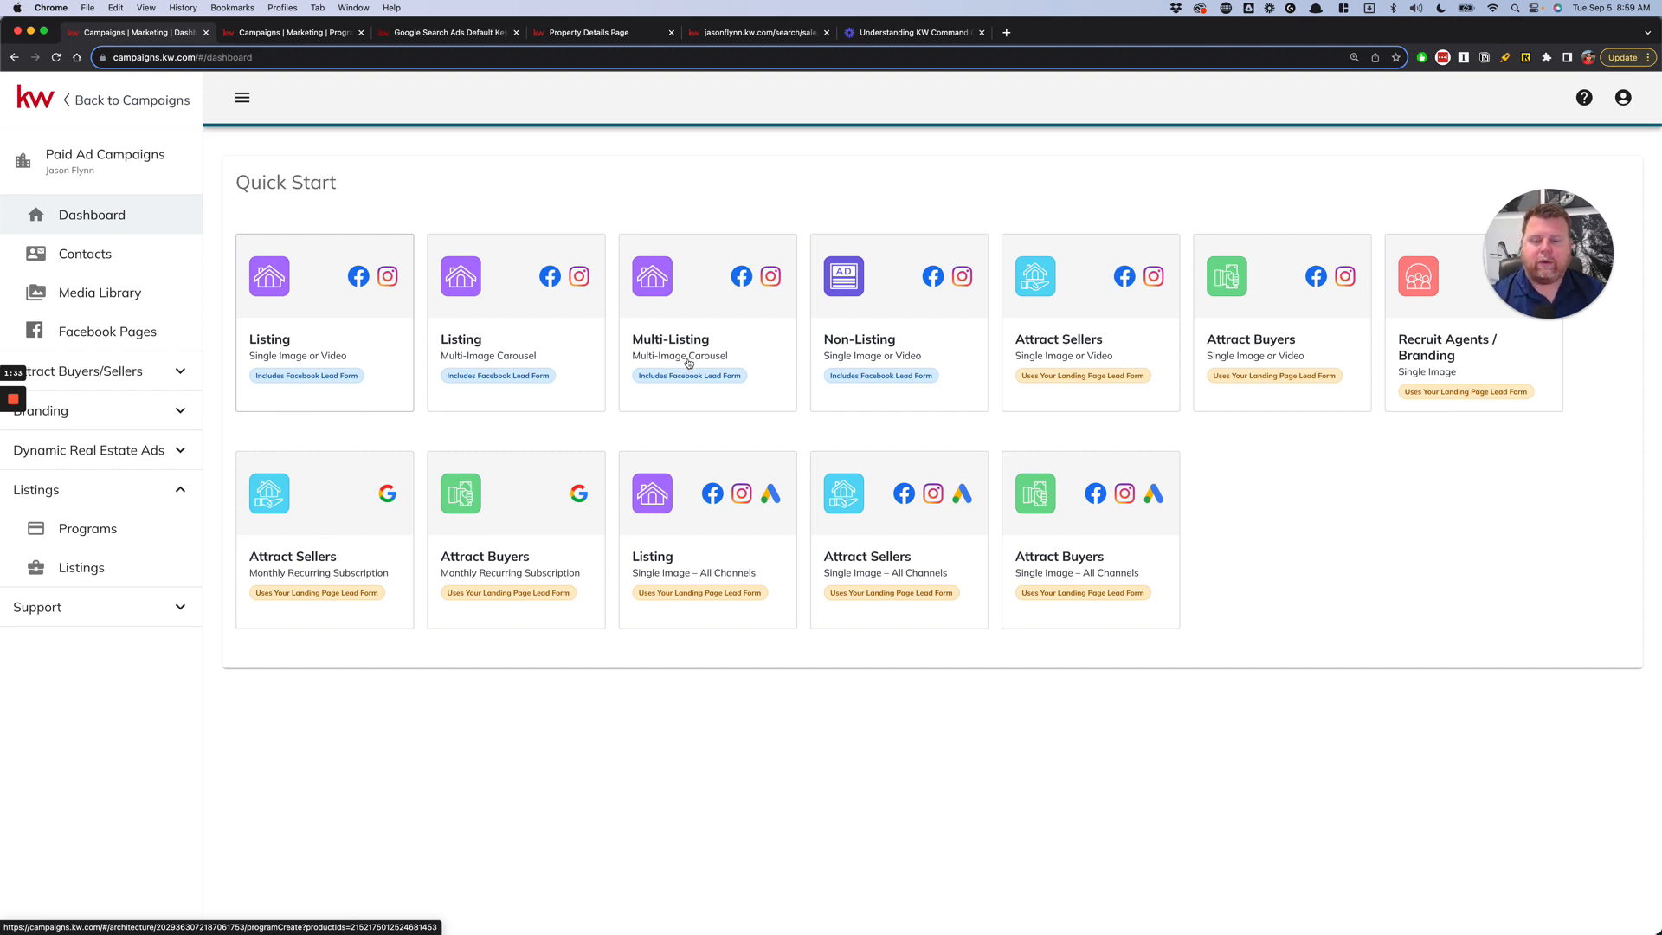
mouse_move(659, 330)
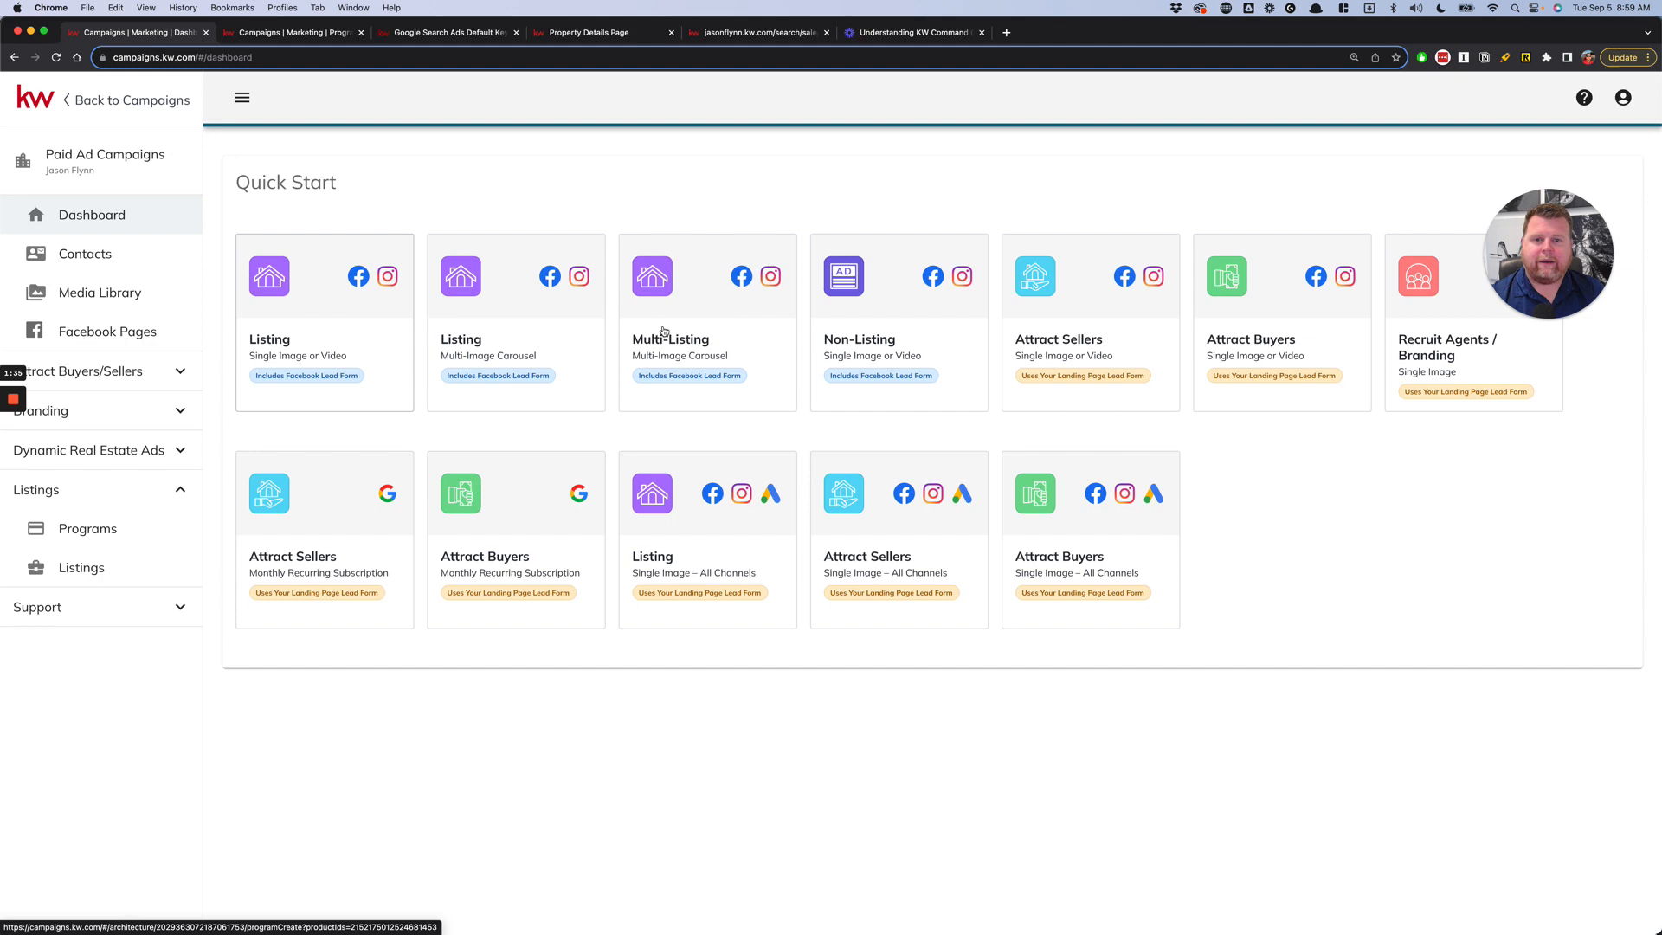
Step: Switch to the 4480 Diamond Street #1 example listing showing its photos and $699,000 price
click(583, 32)
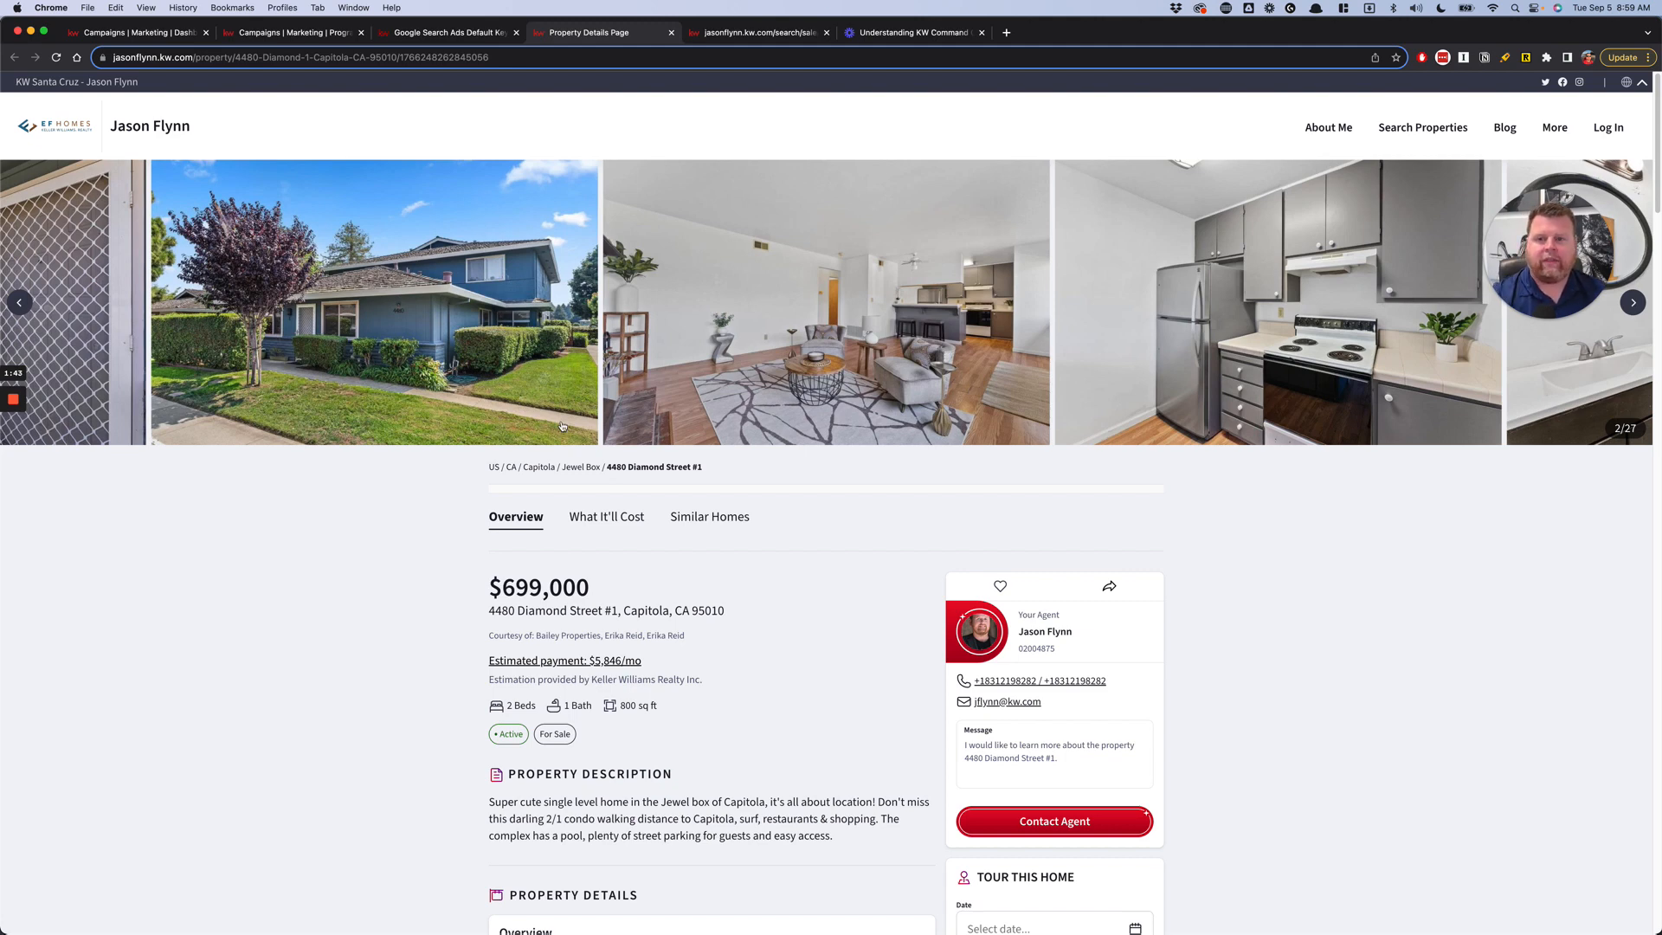
Step: Return to the Campaigns Quick Start dashboard of campaign options
click(138, 32)
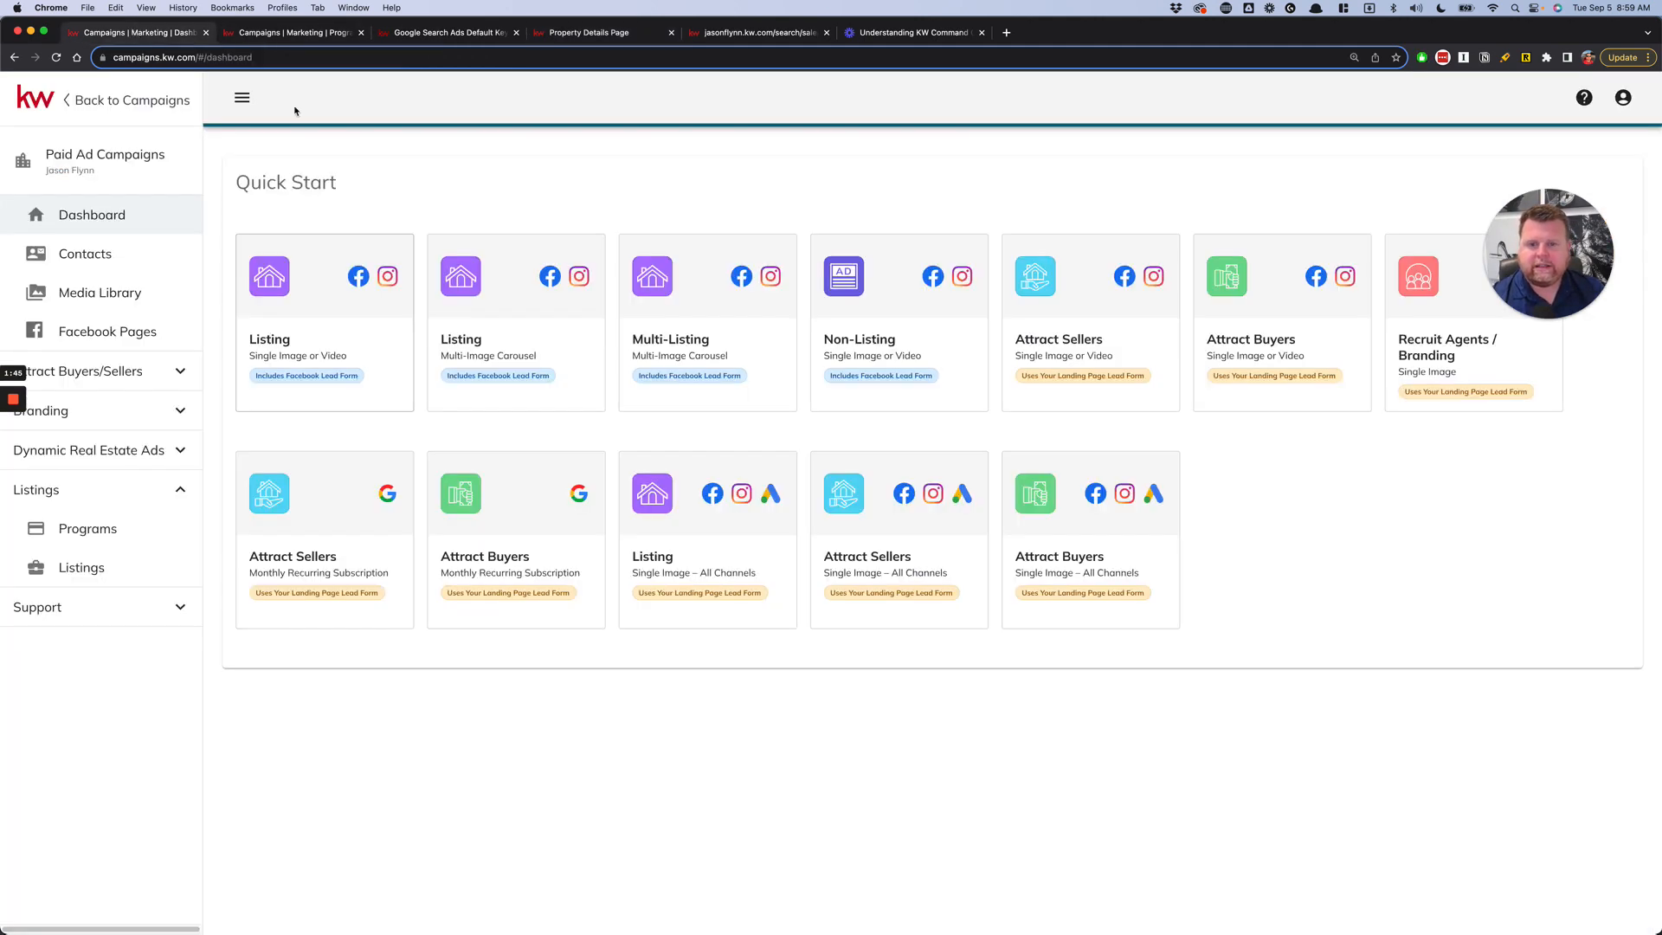
mouse_move(375, 294)
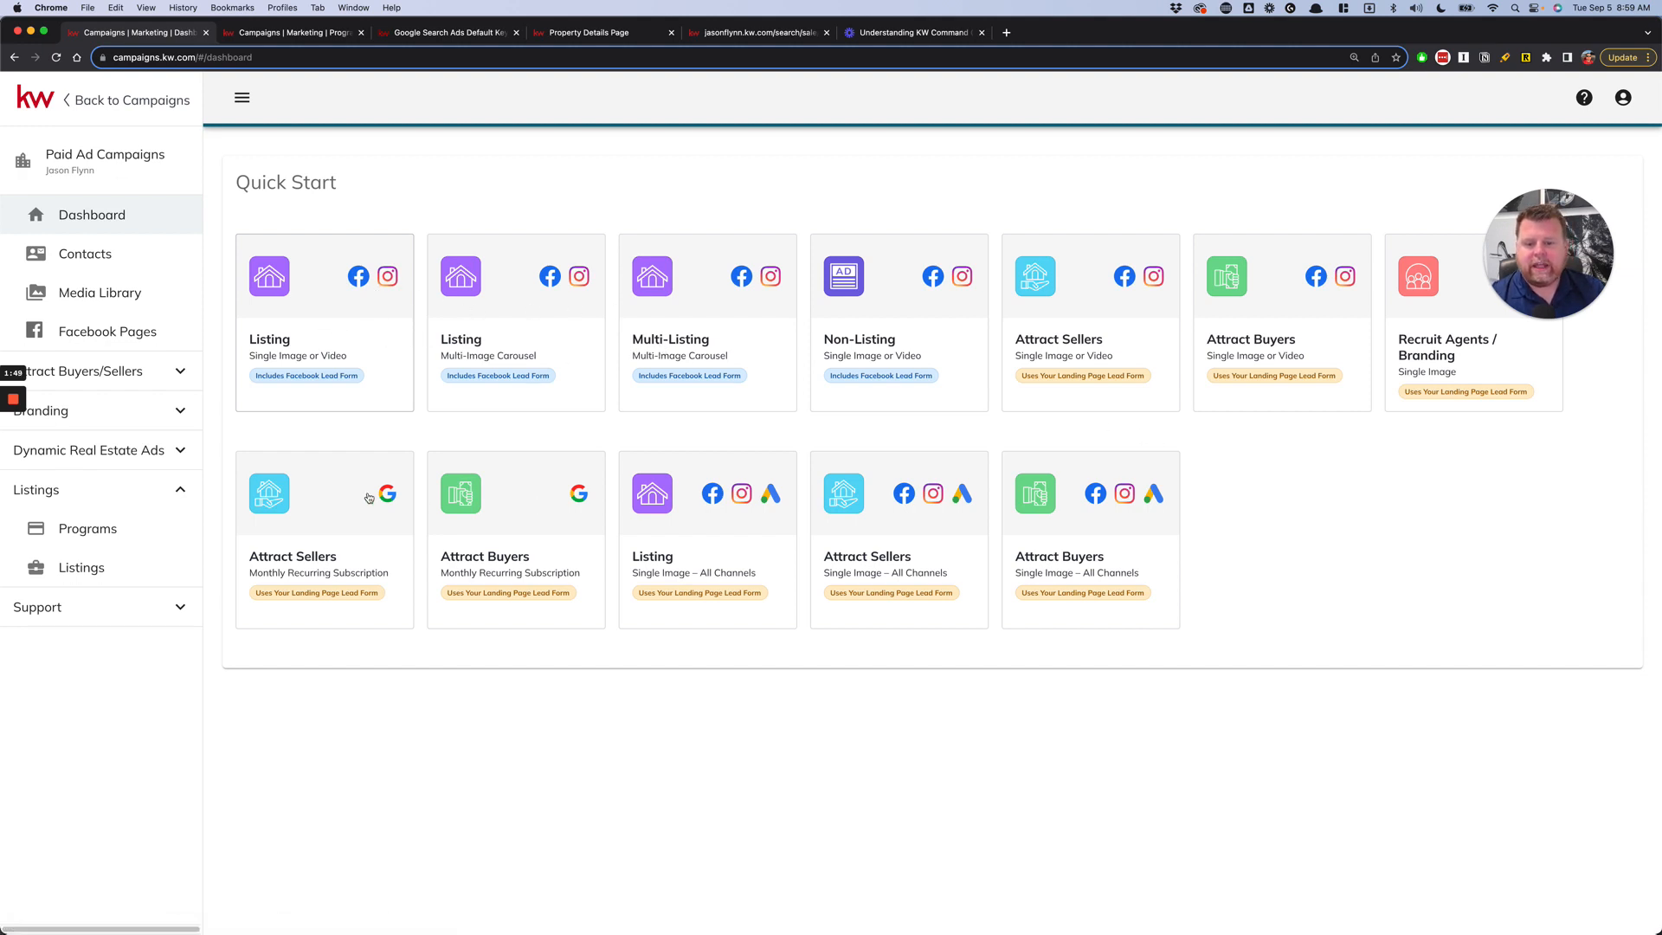
mouse_move(474, 554)
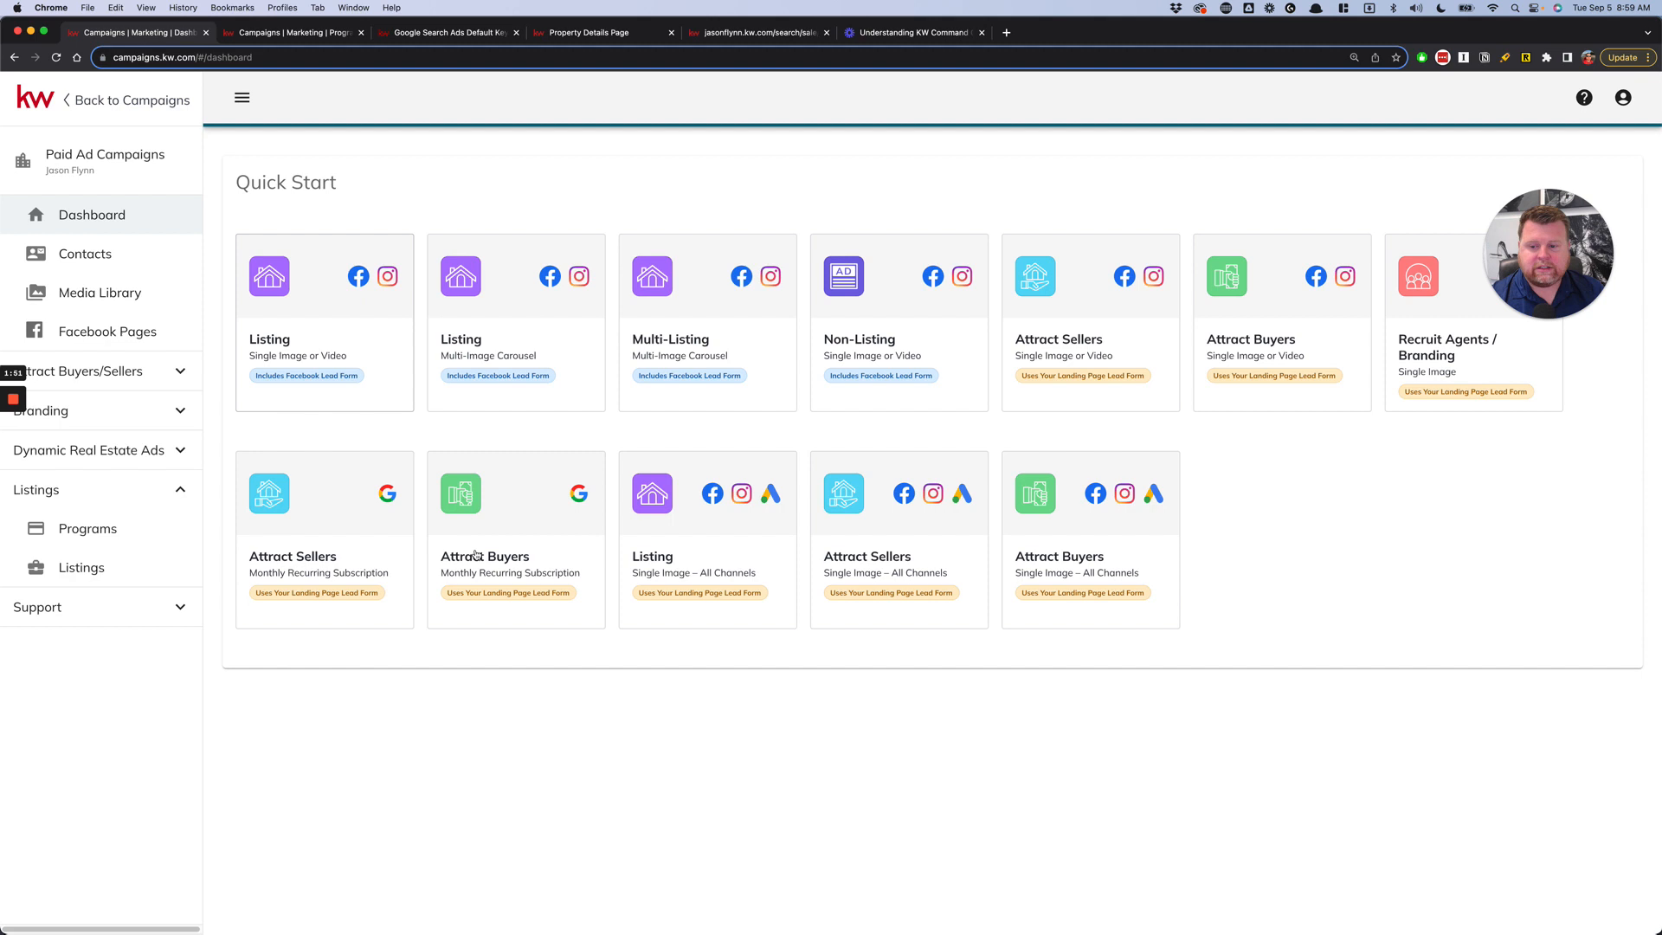
mouse_move(401, 559)
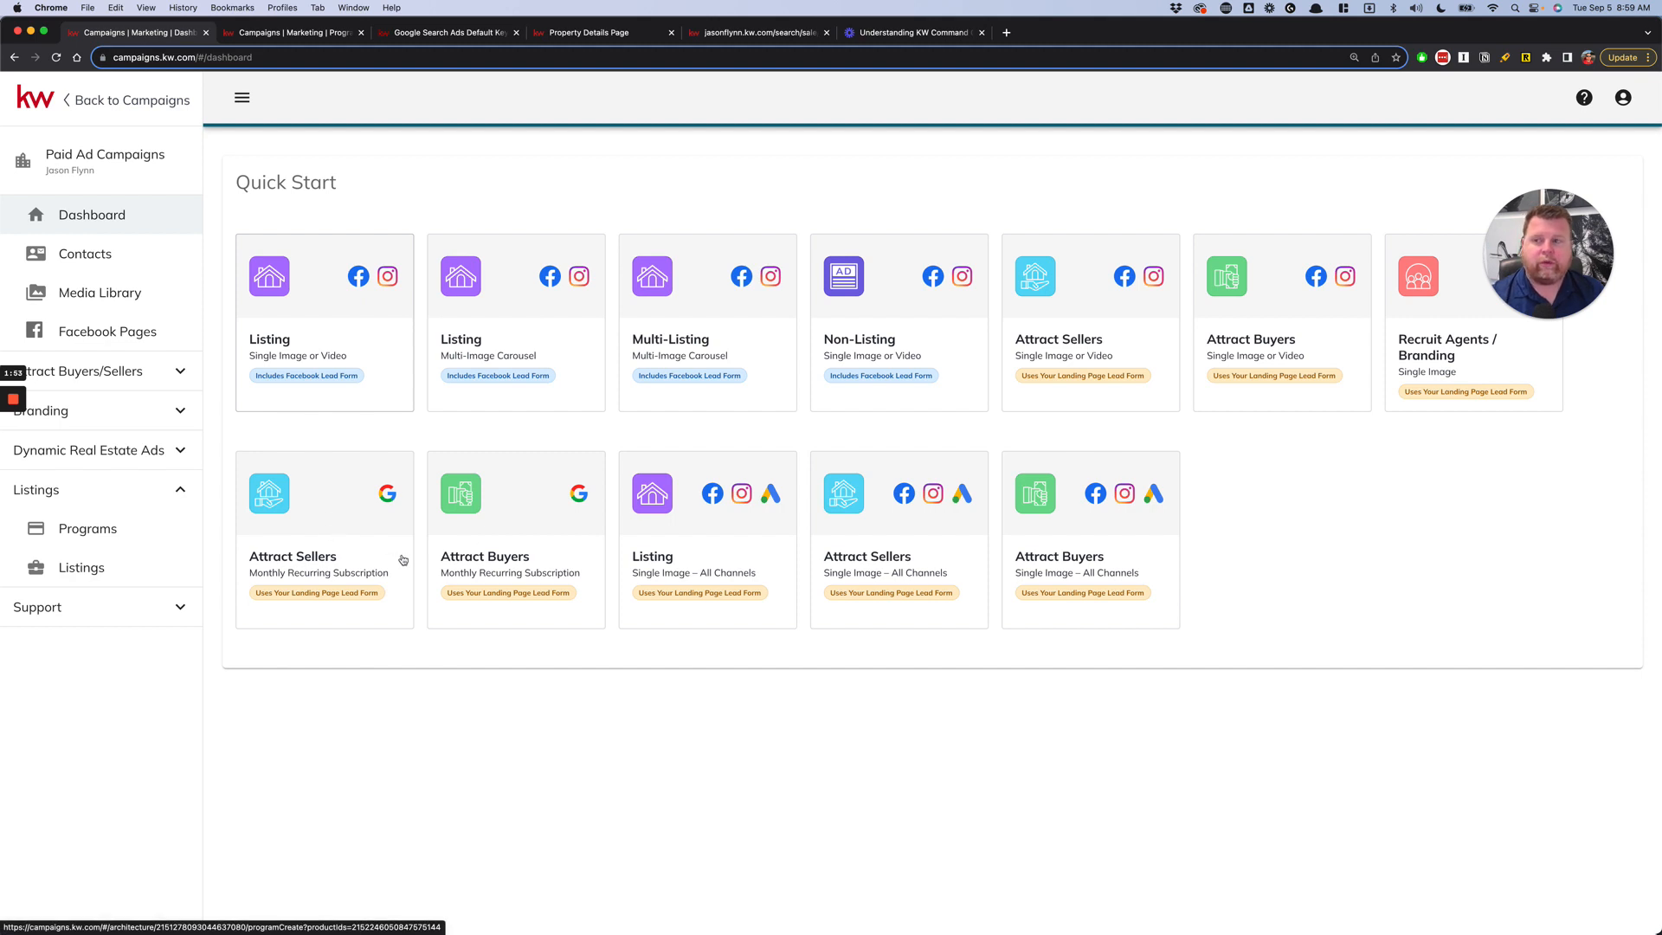
mouse_move(353, 502)
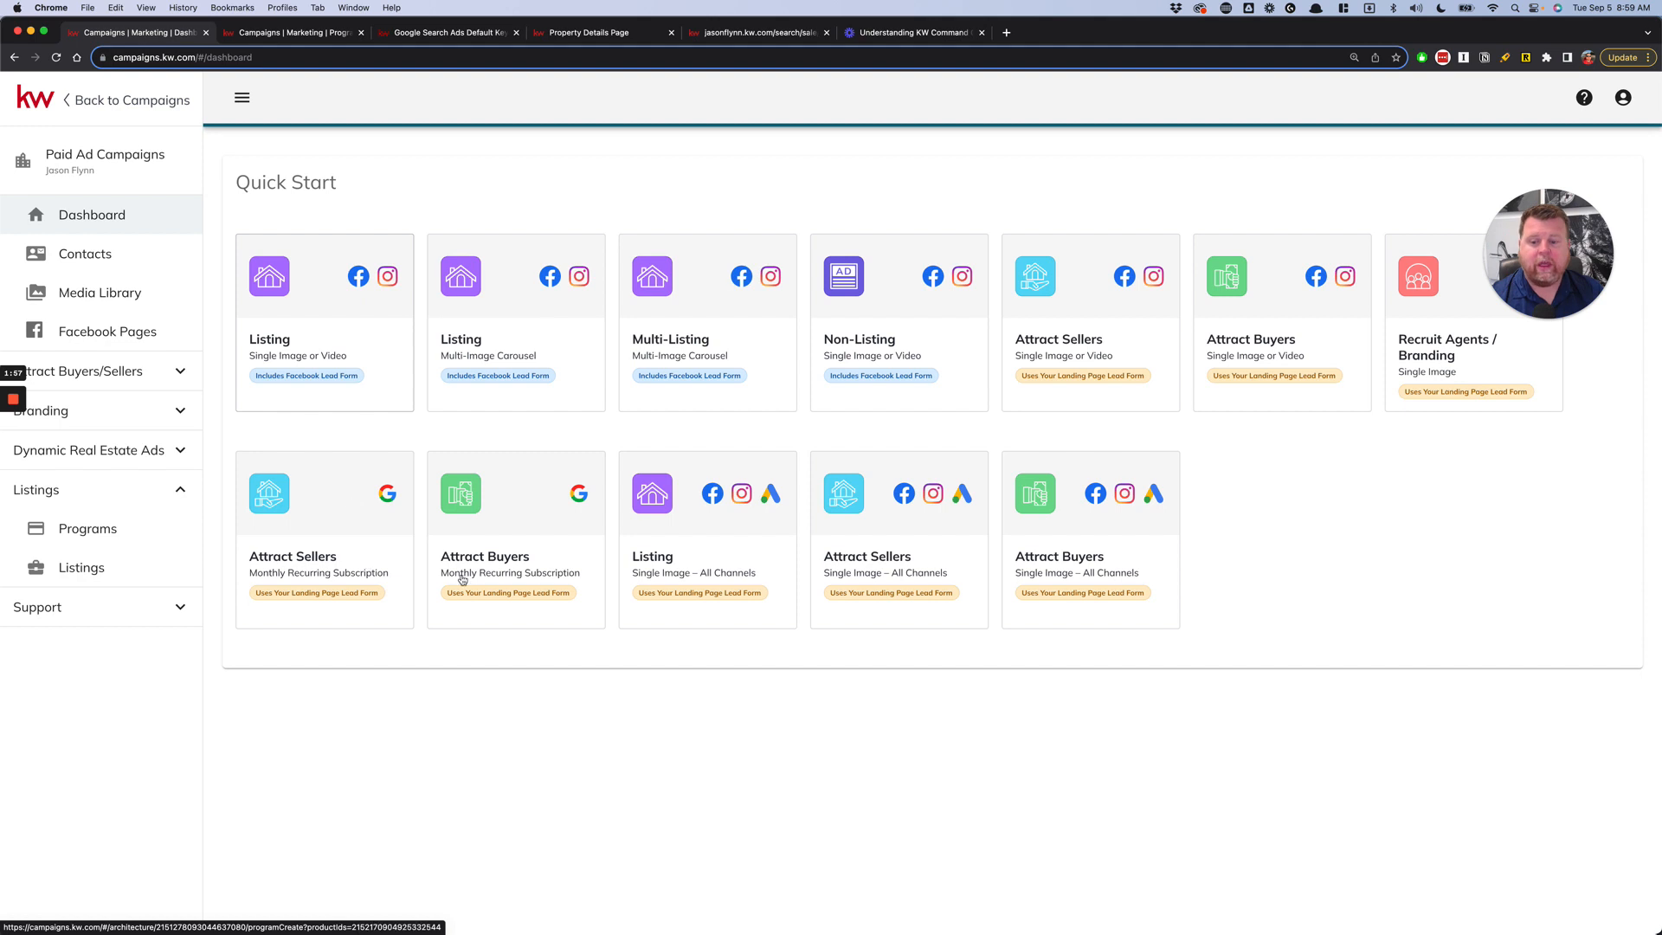
mouse_move(449, 550)
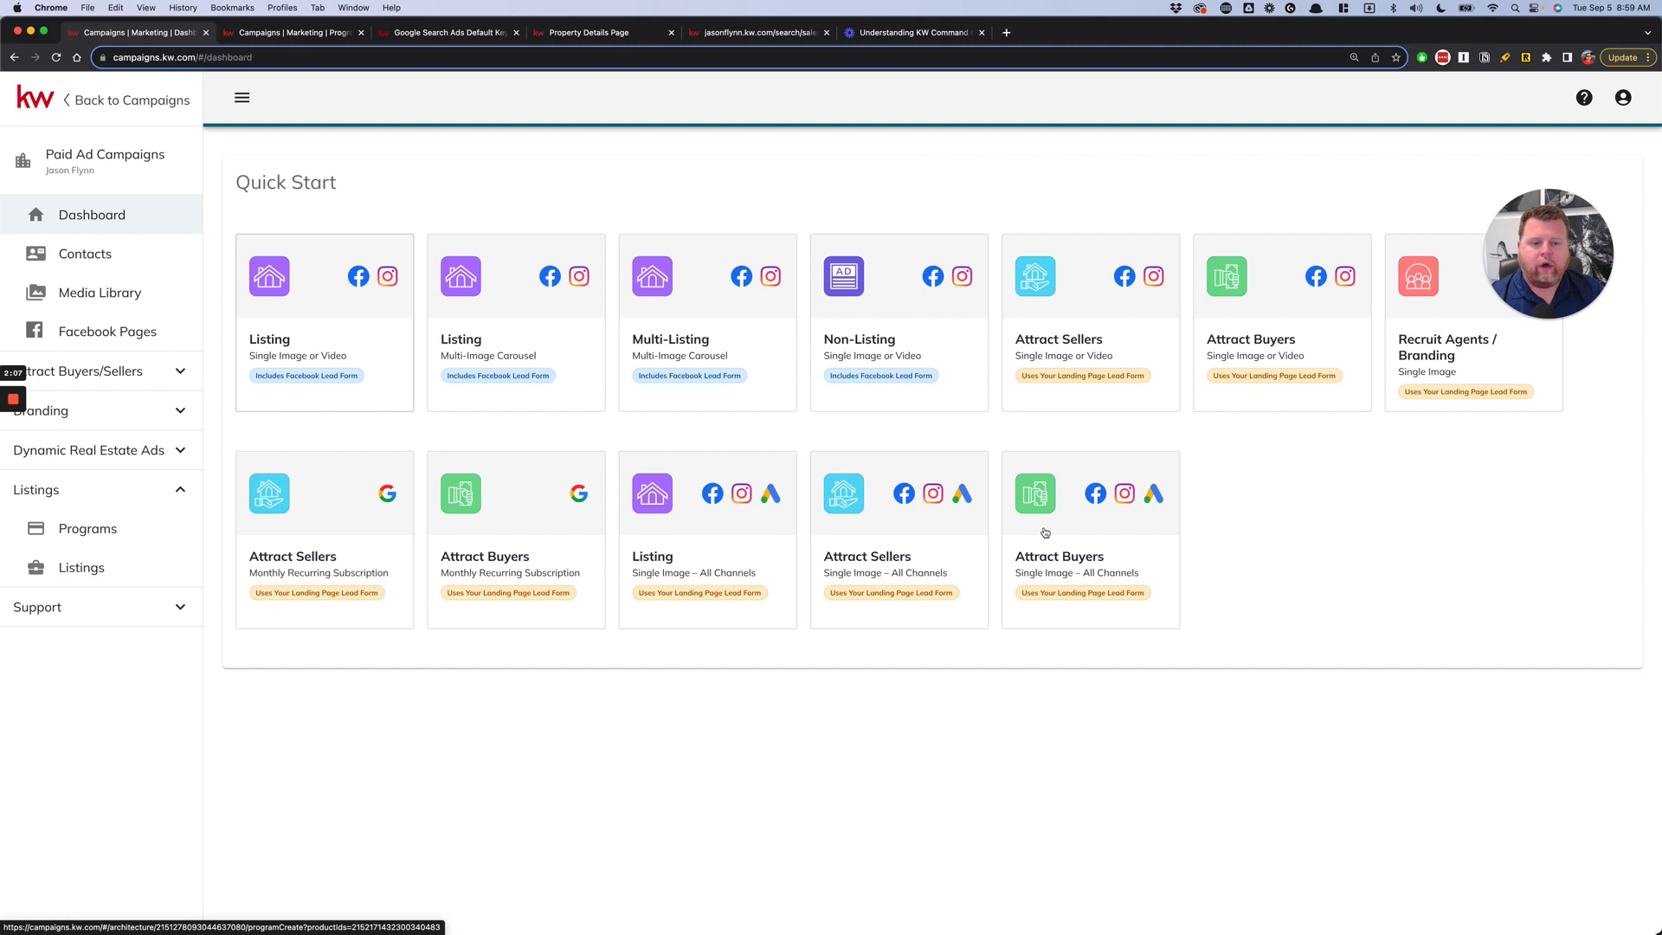
mouse_move(1334, 403)
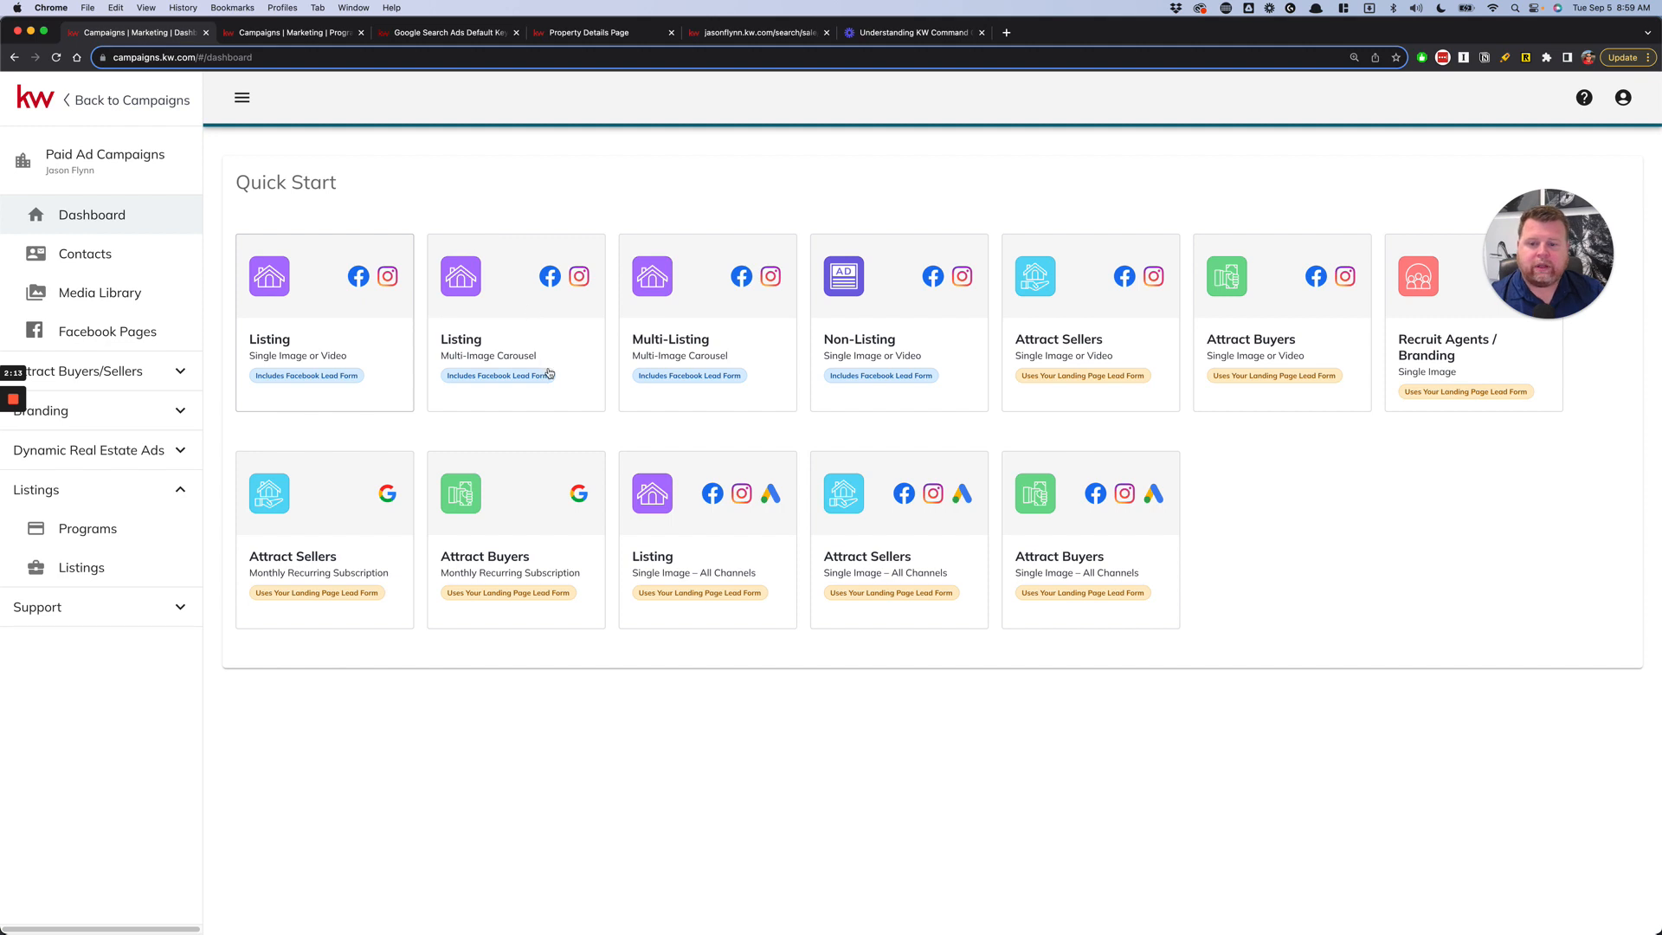
mouse_move(1089, 406)
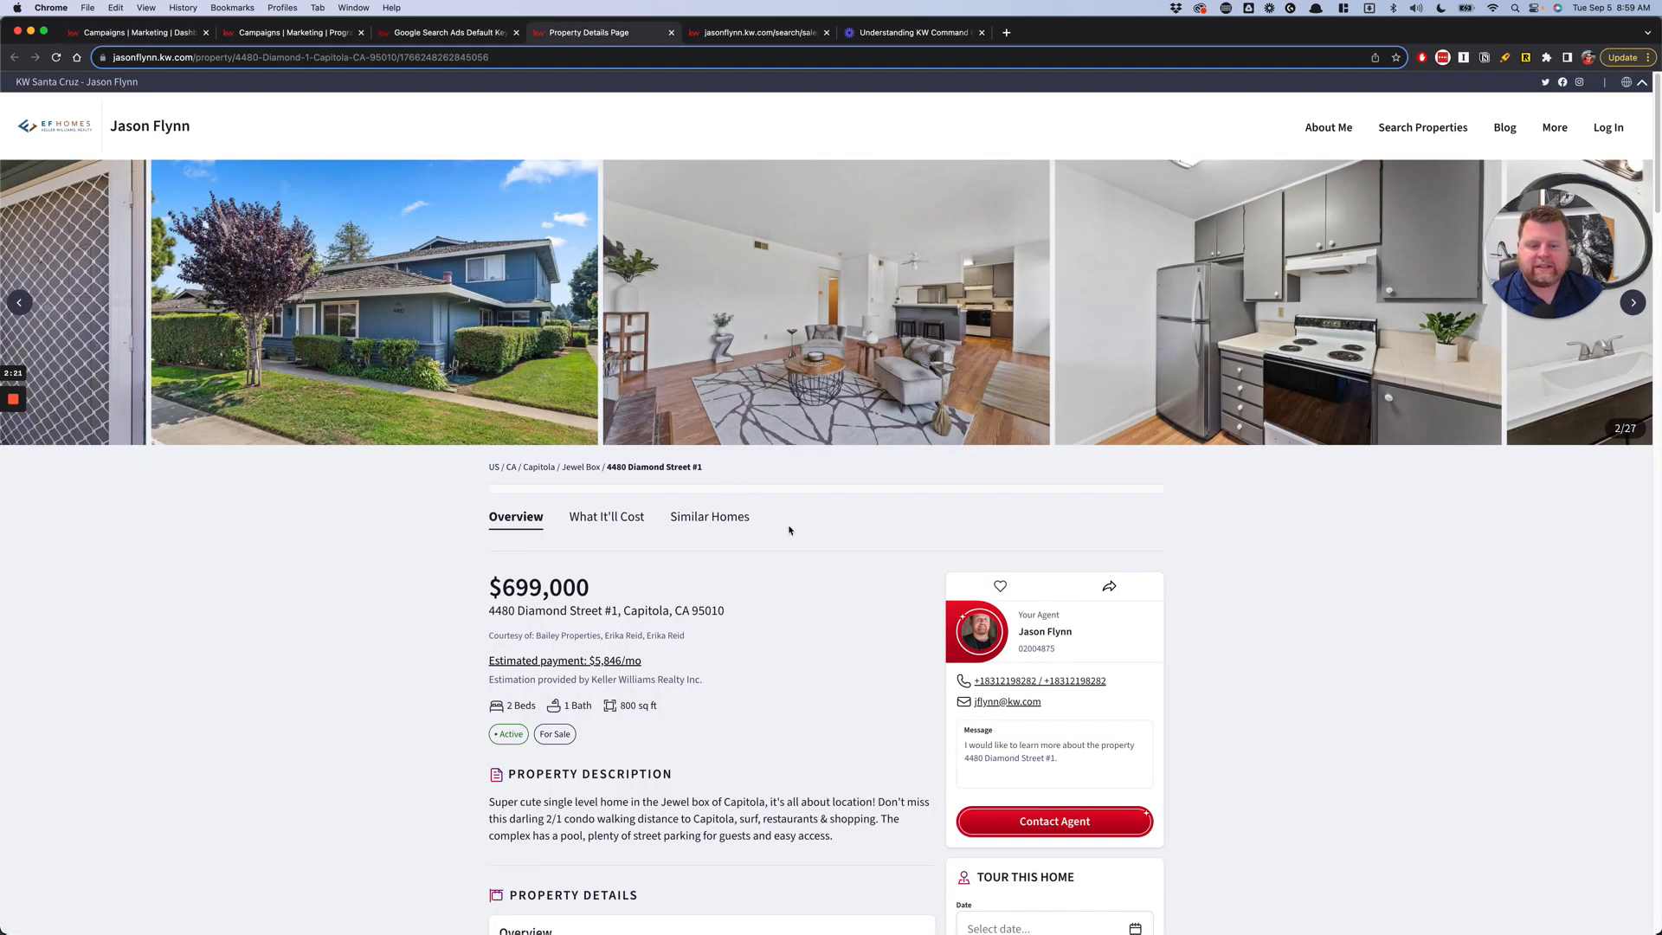
Step: Review the listing's nearby schools and Price & Tax History, then go back to the Quick Start dashboard
scroll(down, 3)
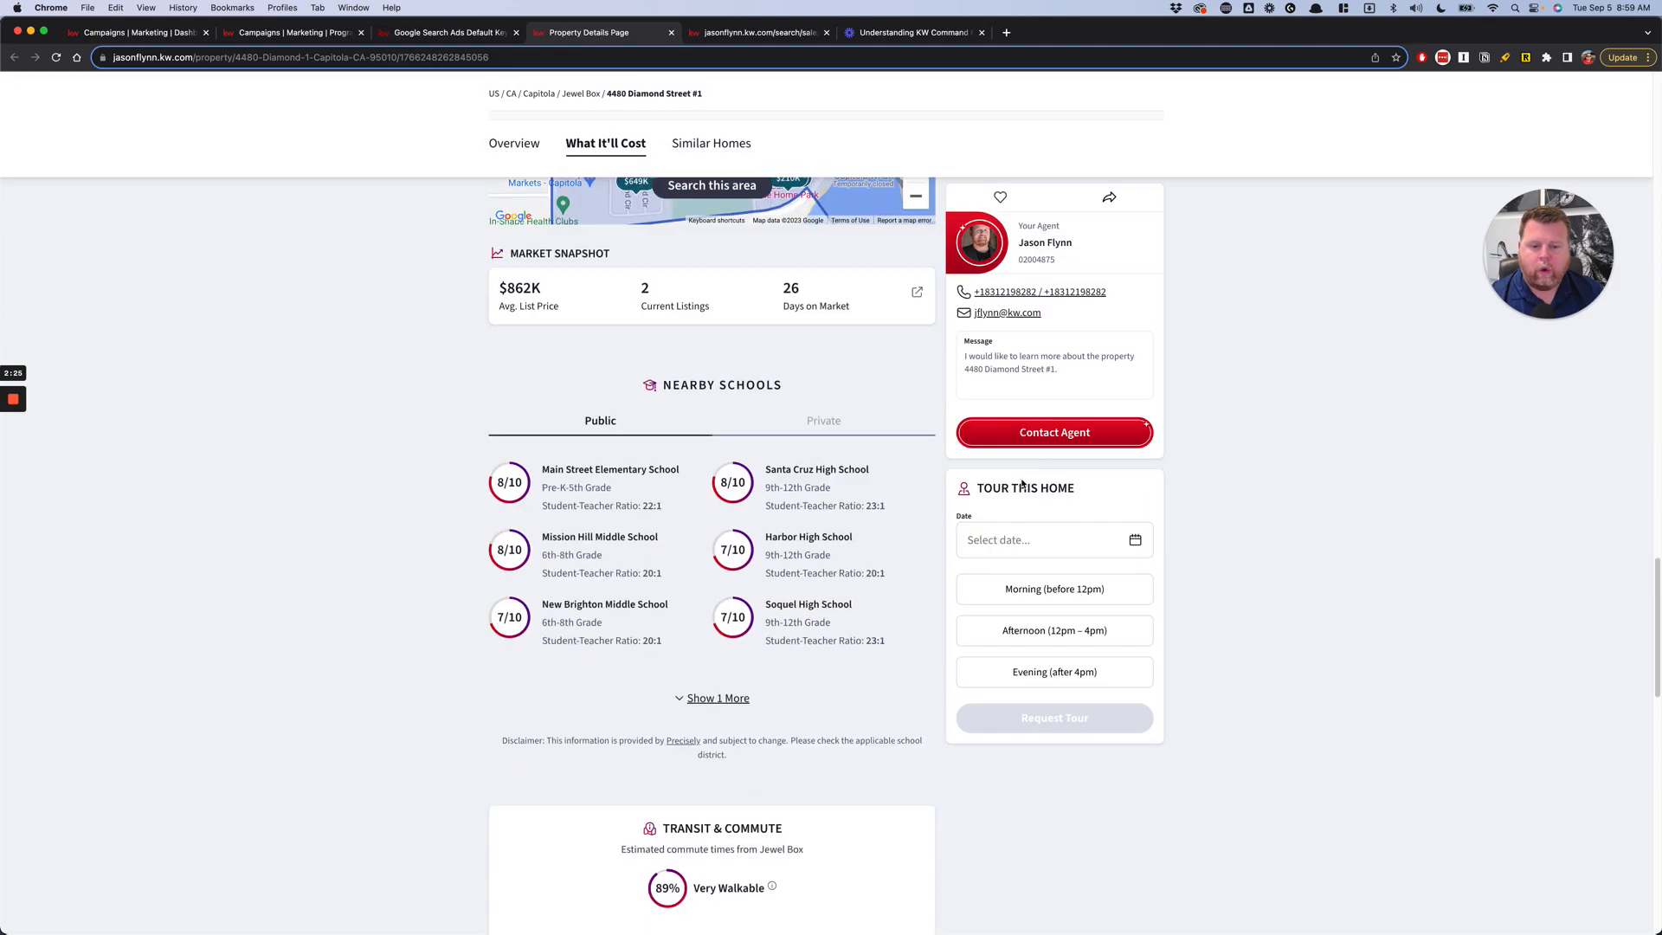
click(706, 143)
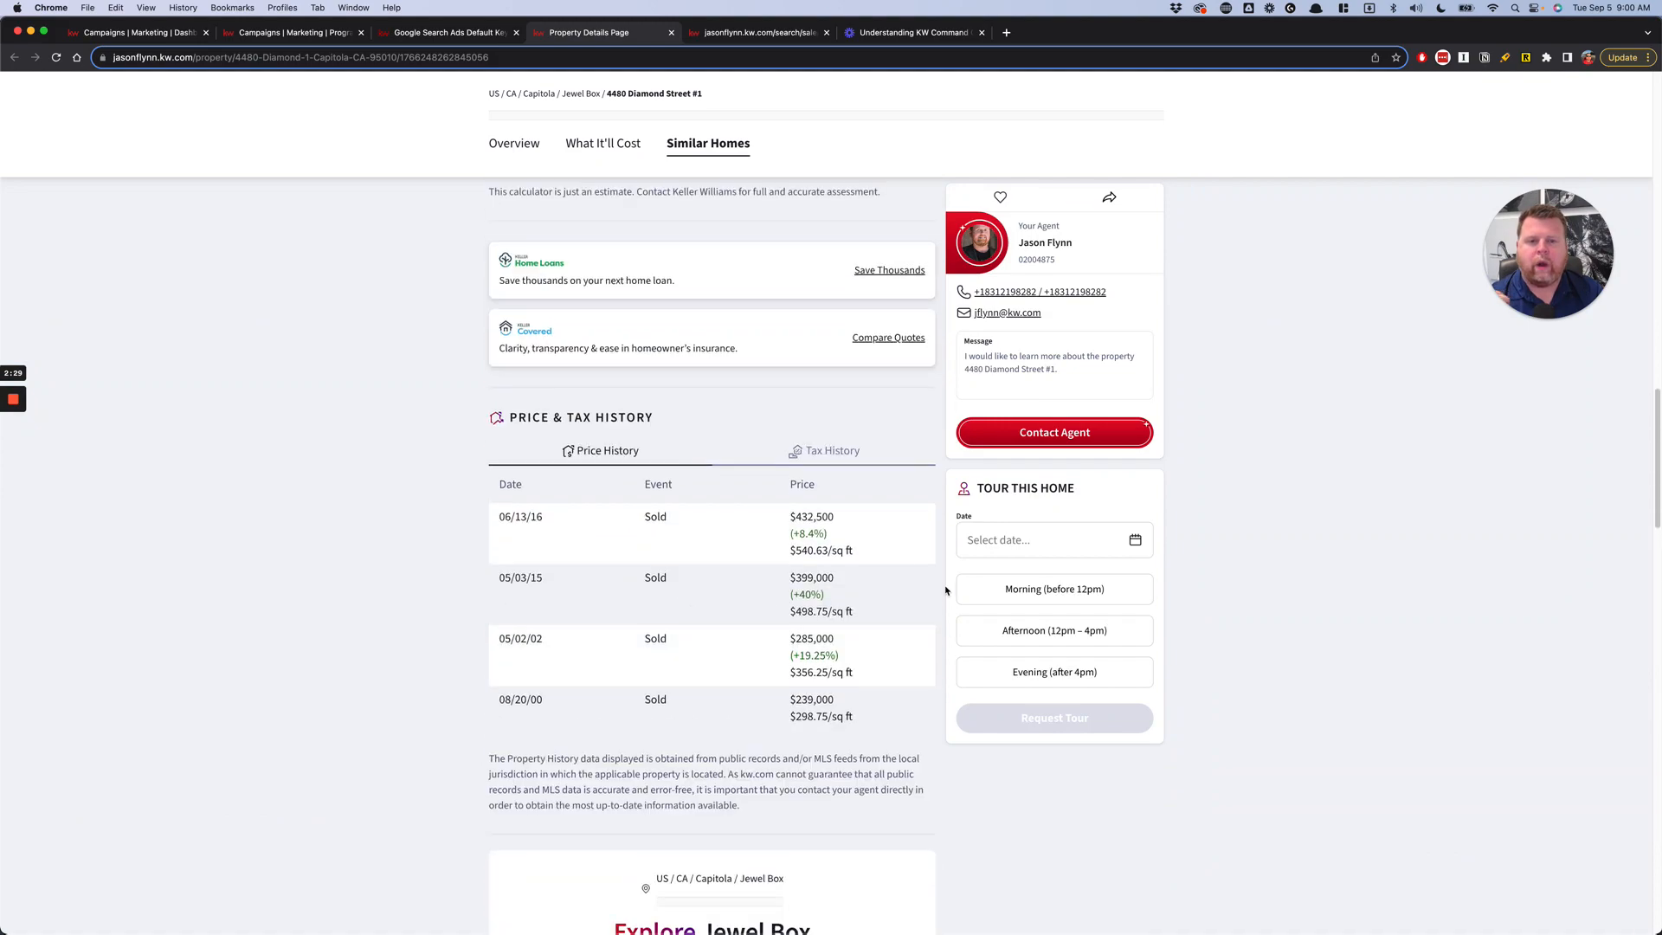
scroll(up, 3)
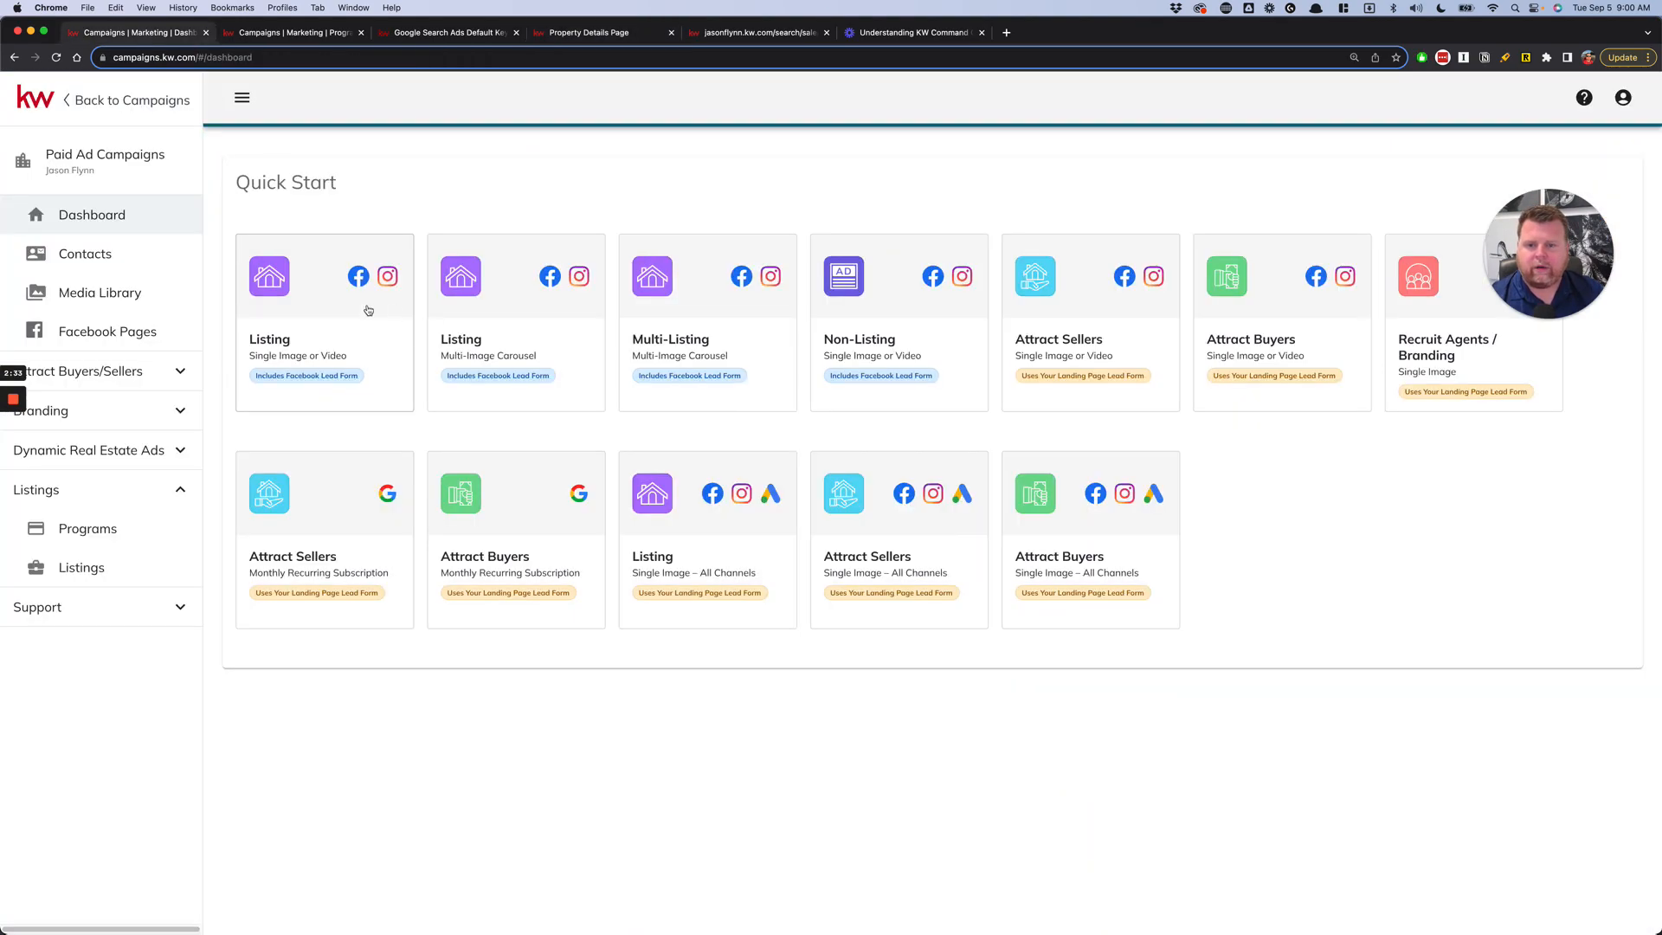
mouse_move(743, 374)
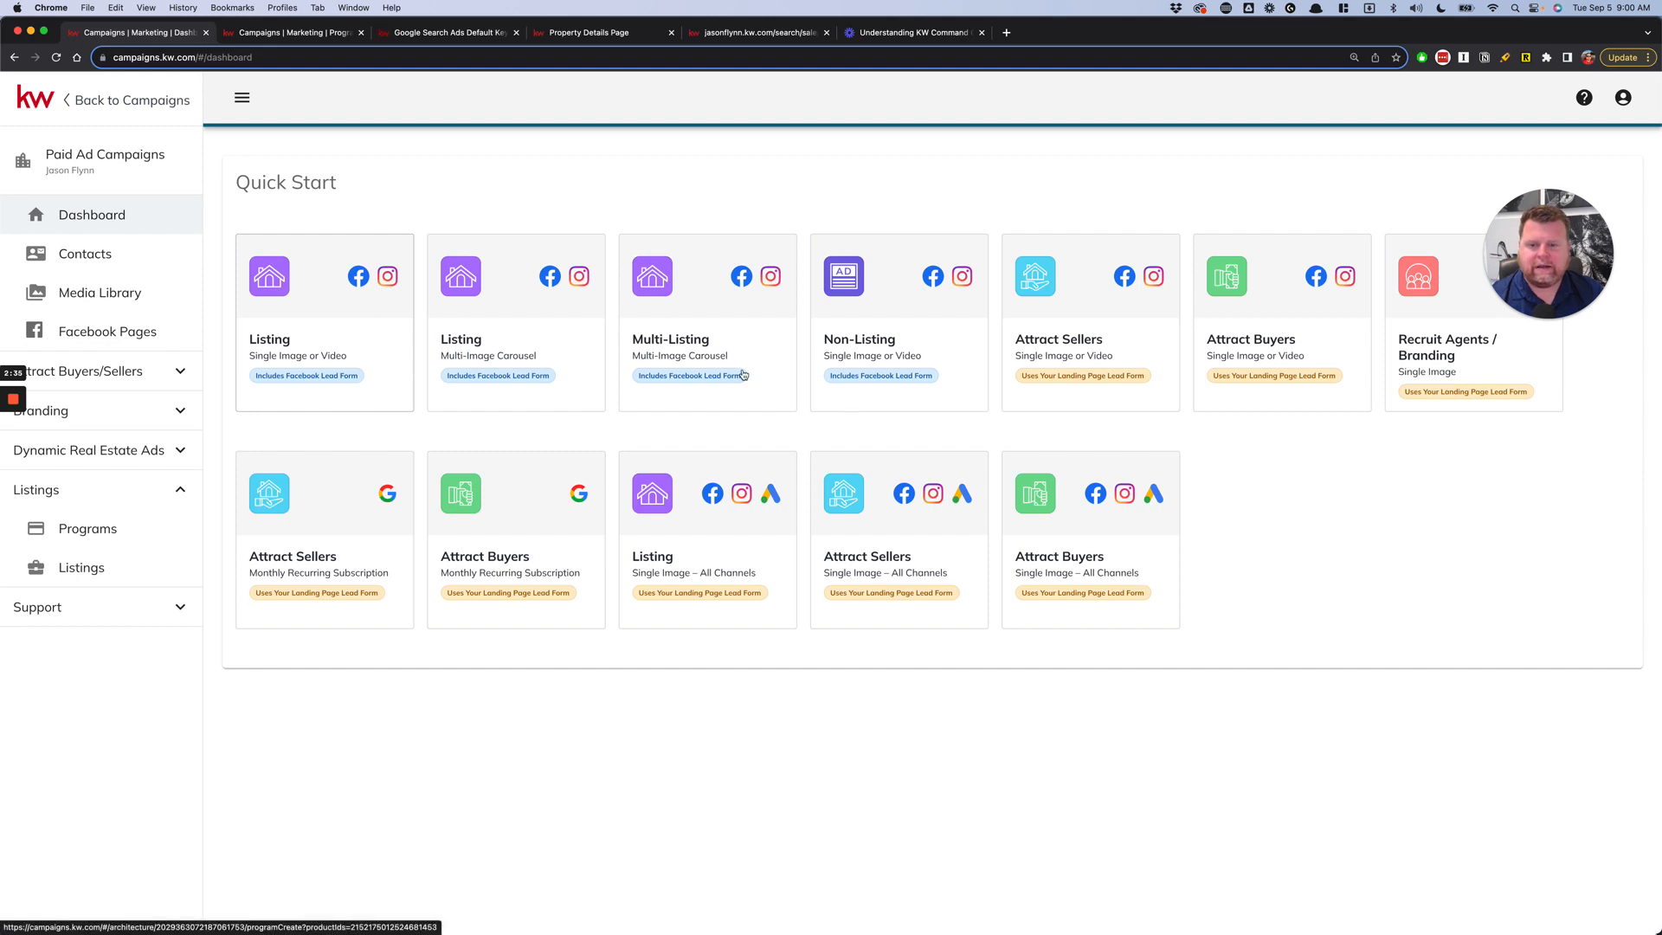
mouse_move(516, 367)
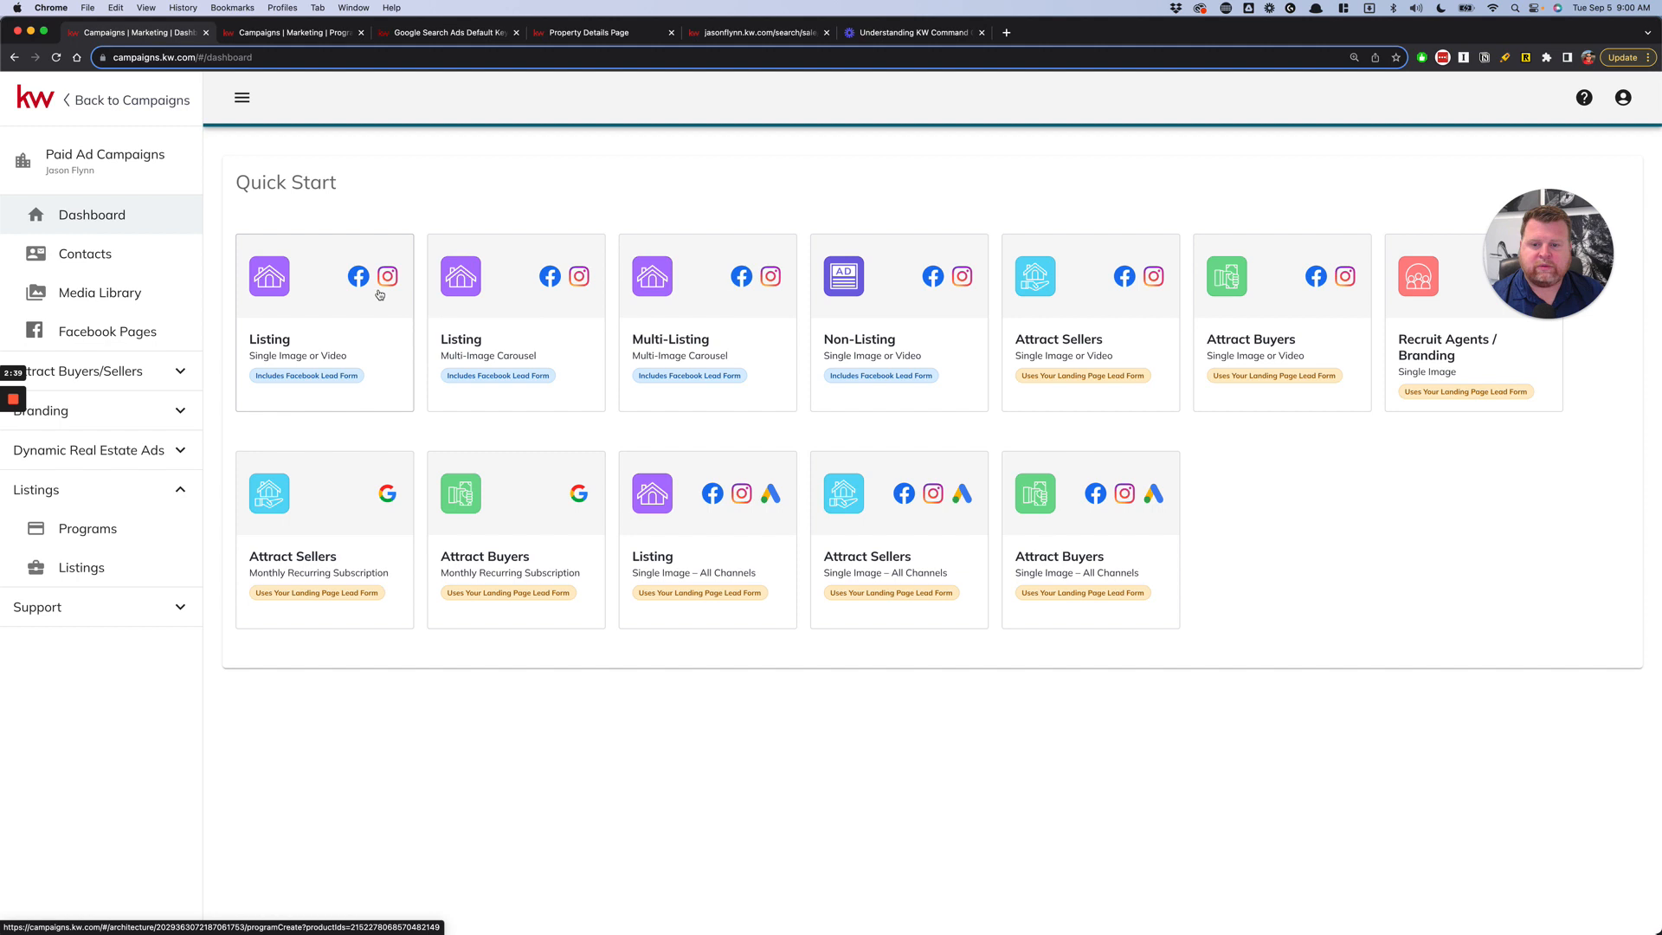
mouse_move(294, 346)
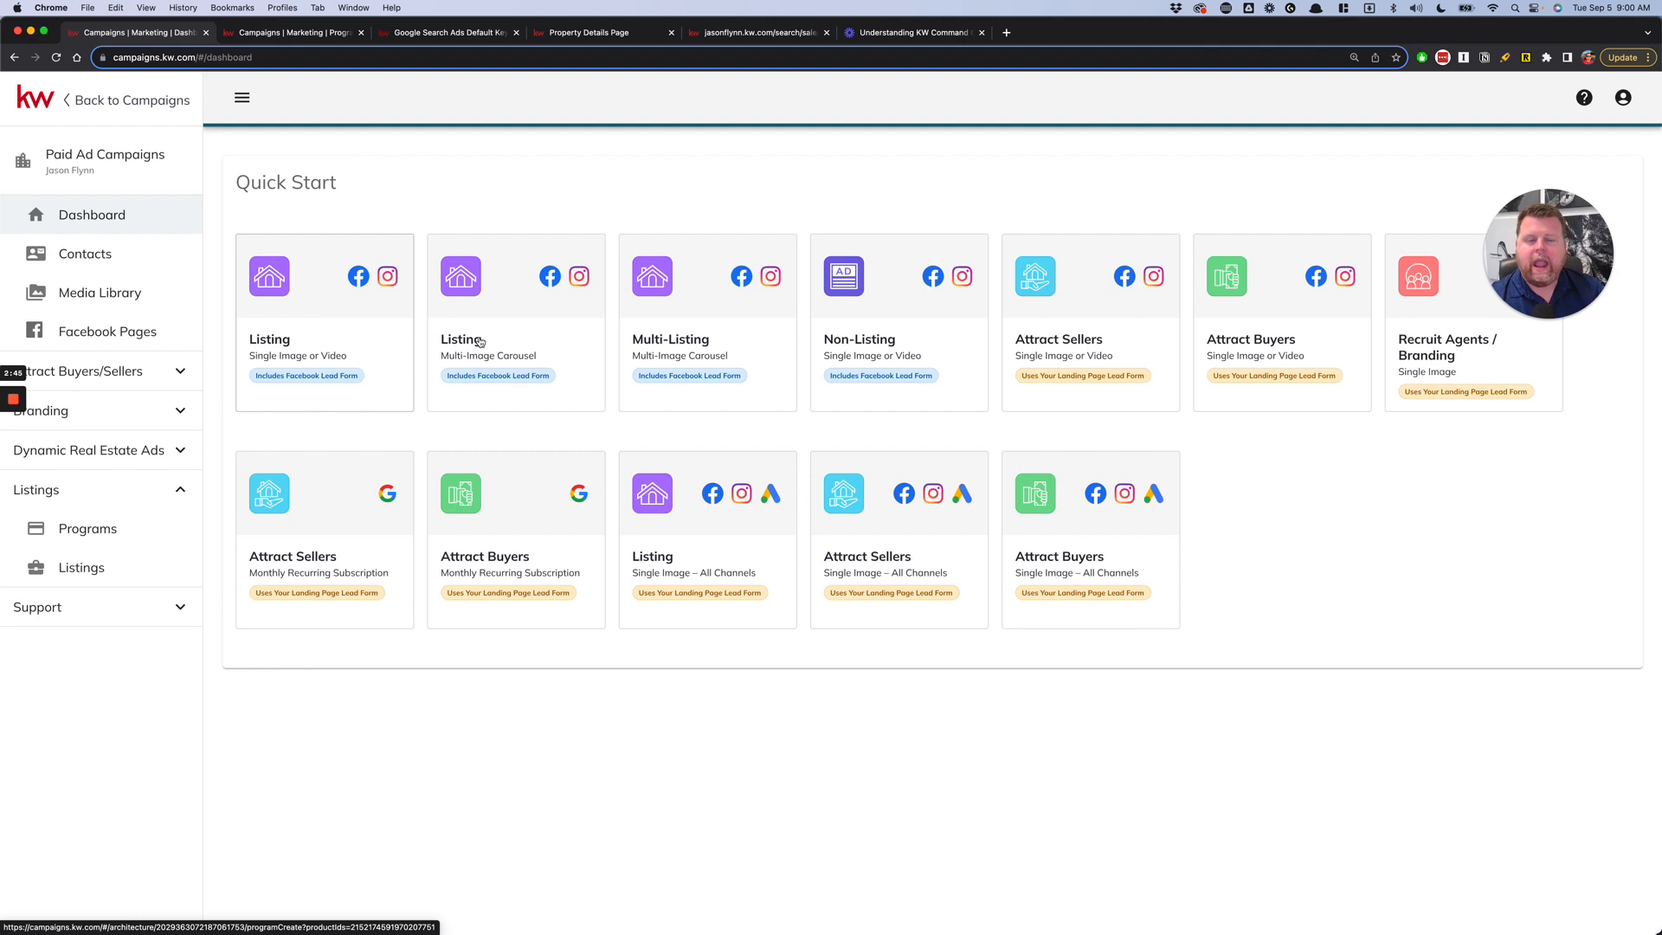
mouse_move(306, 322)
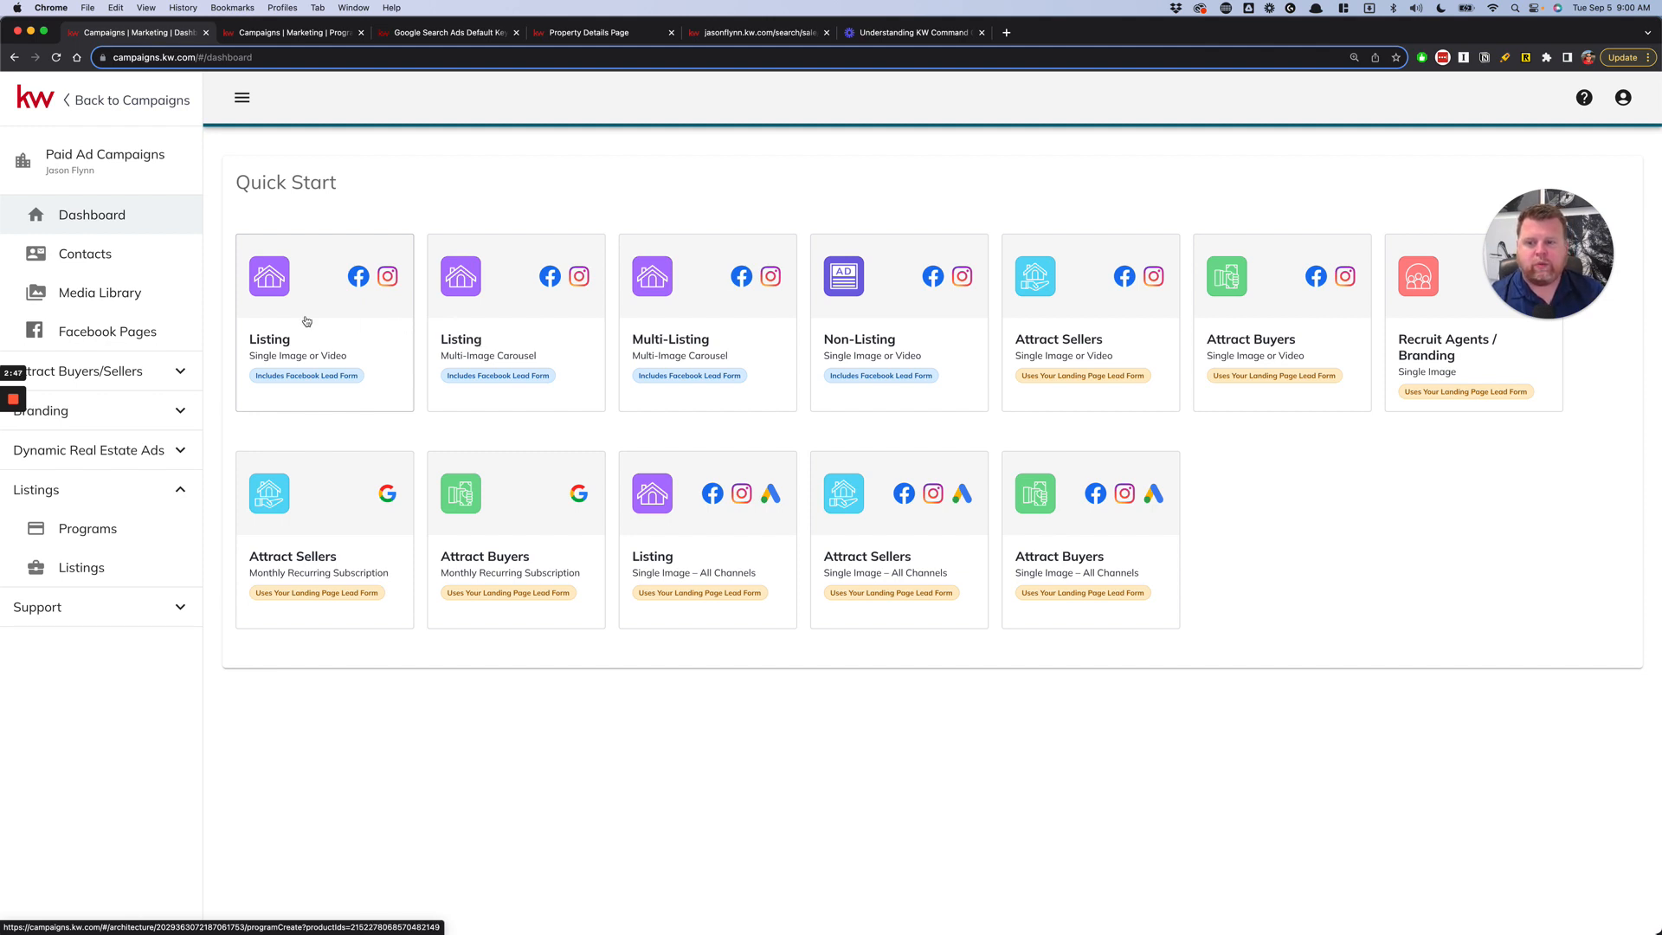
mouse_move(497, 339)
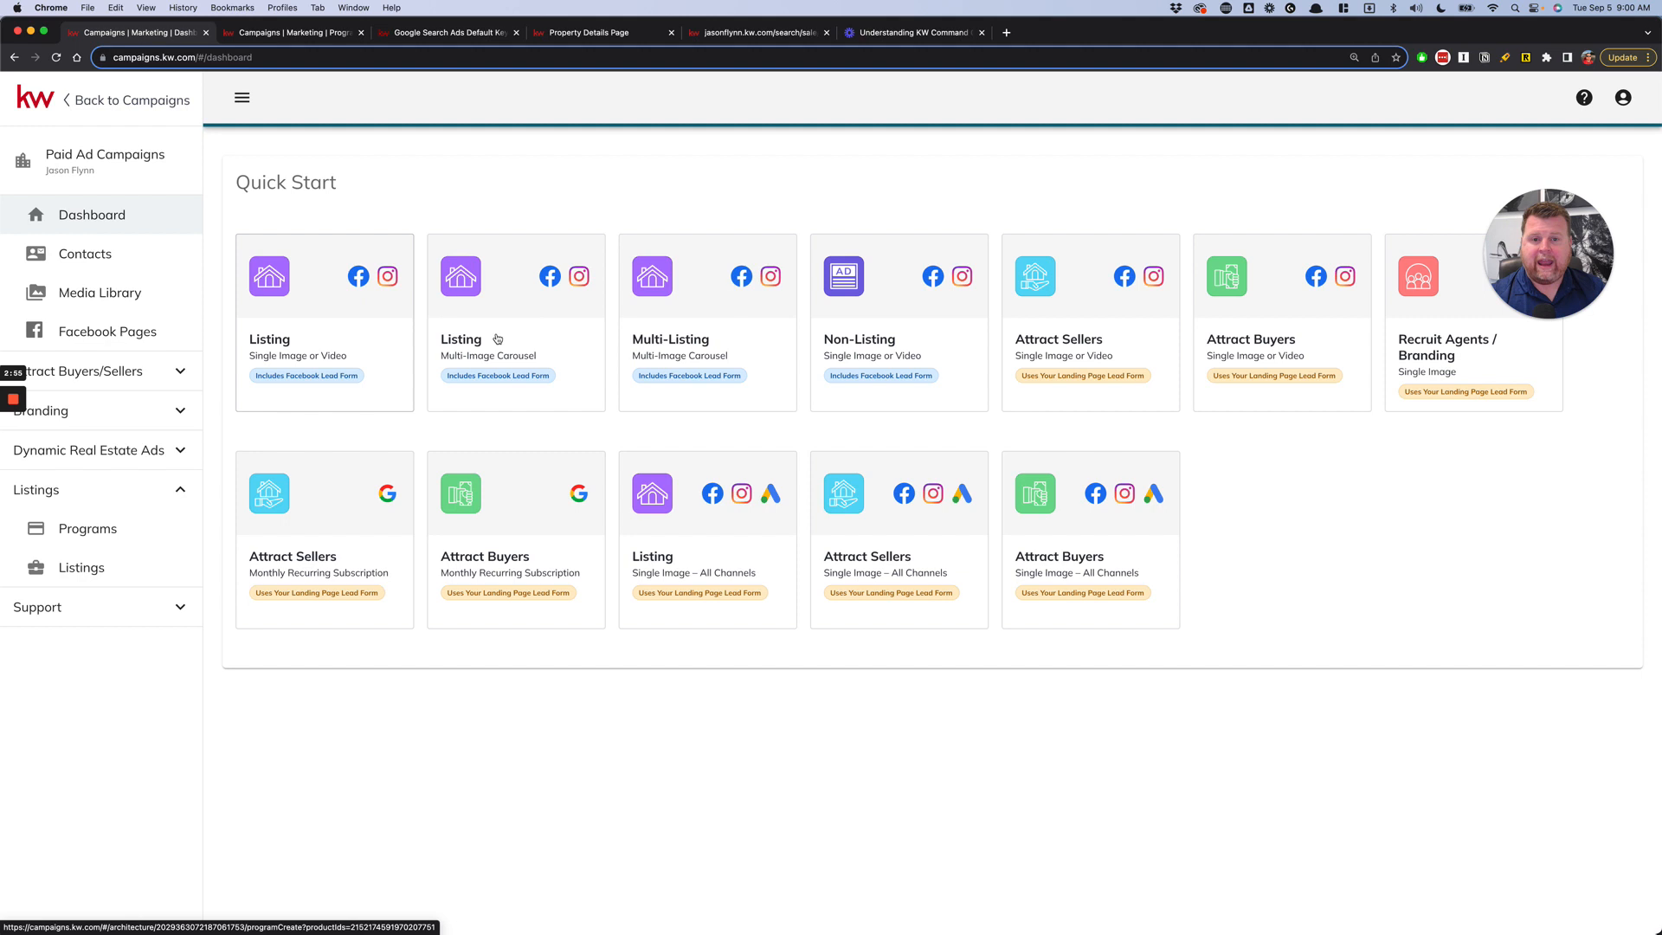
mouse_move(494, 337)
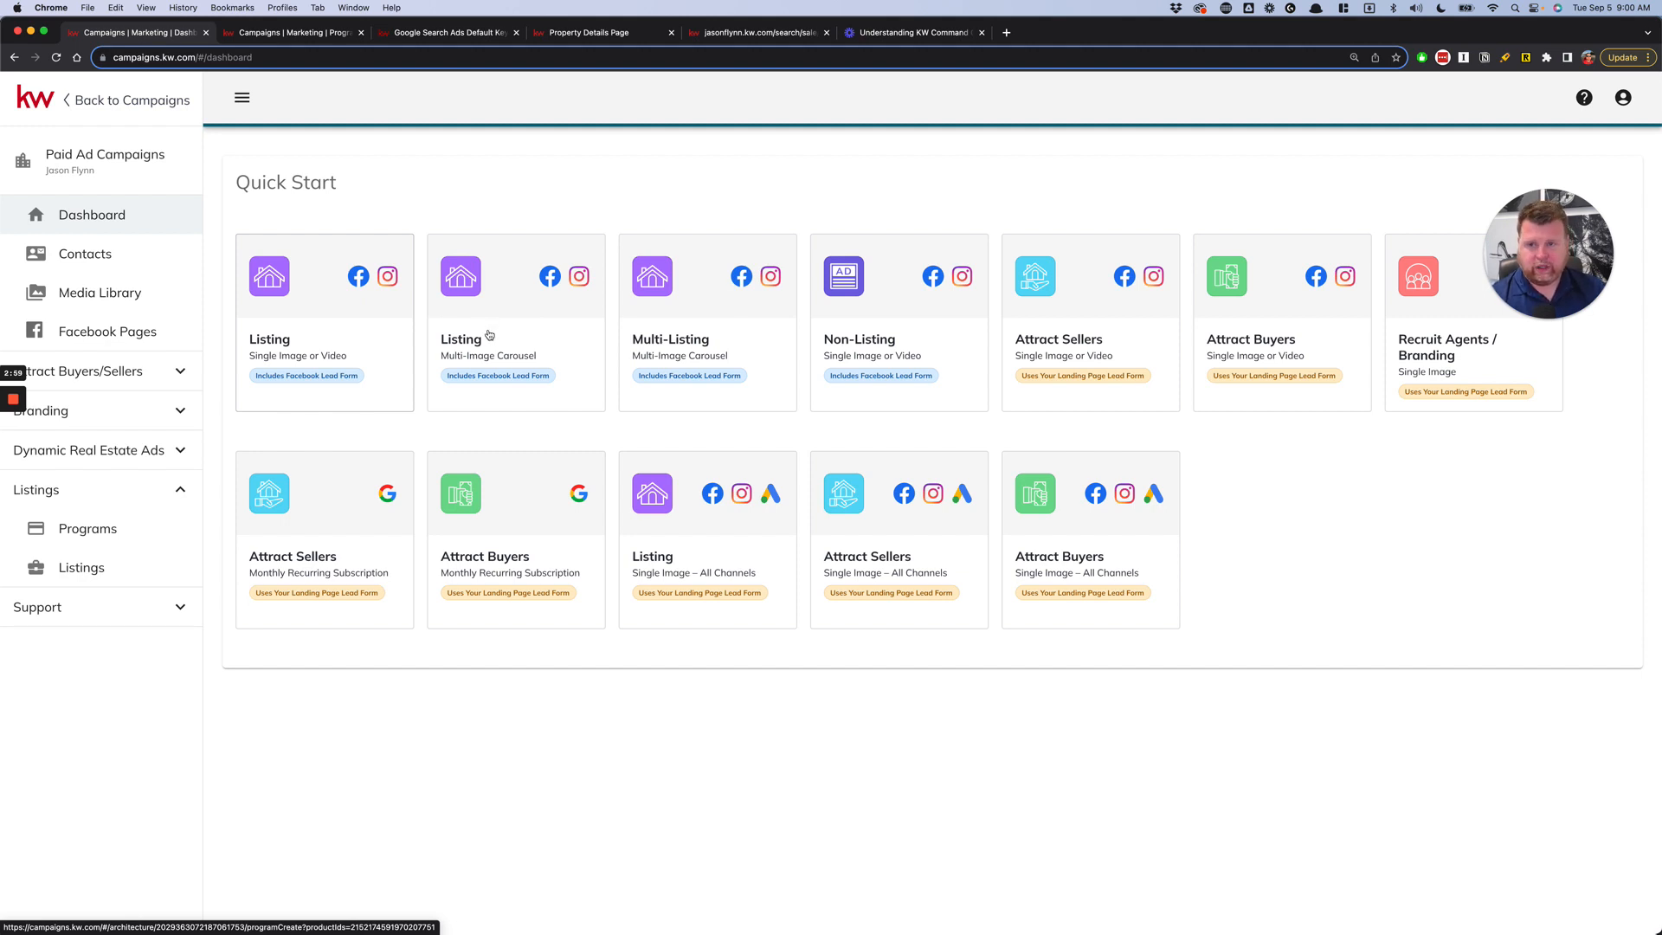
mouse_move(551, 323)
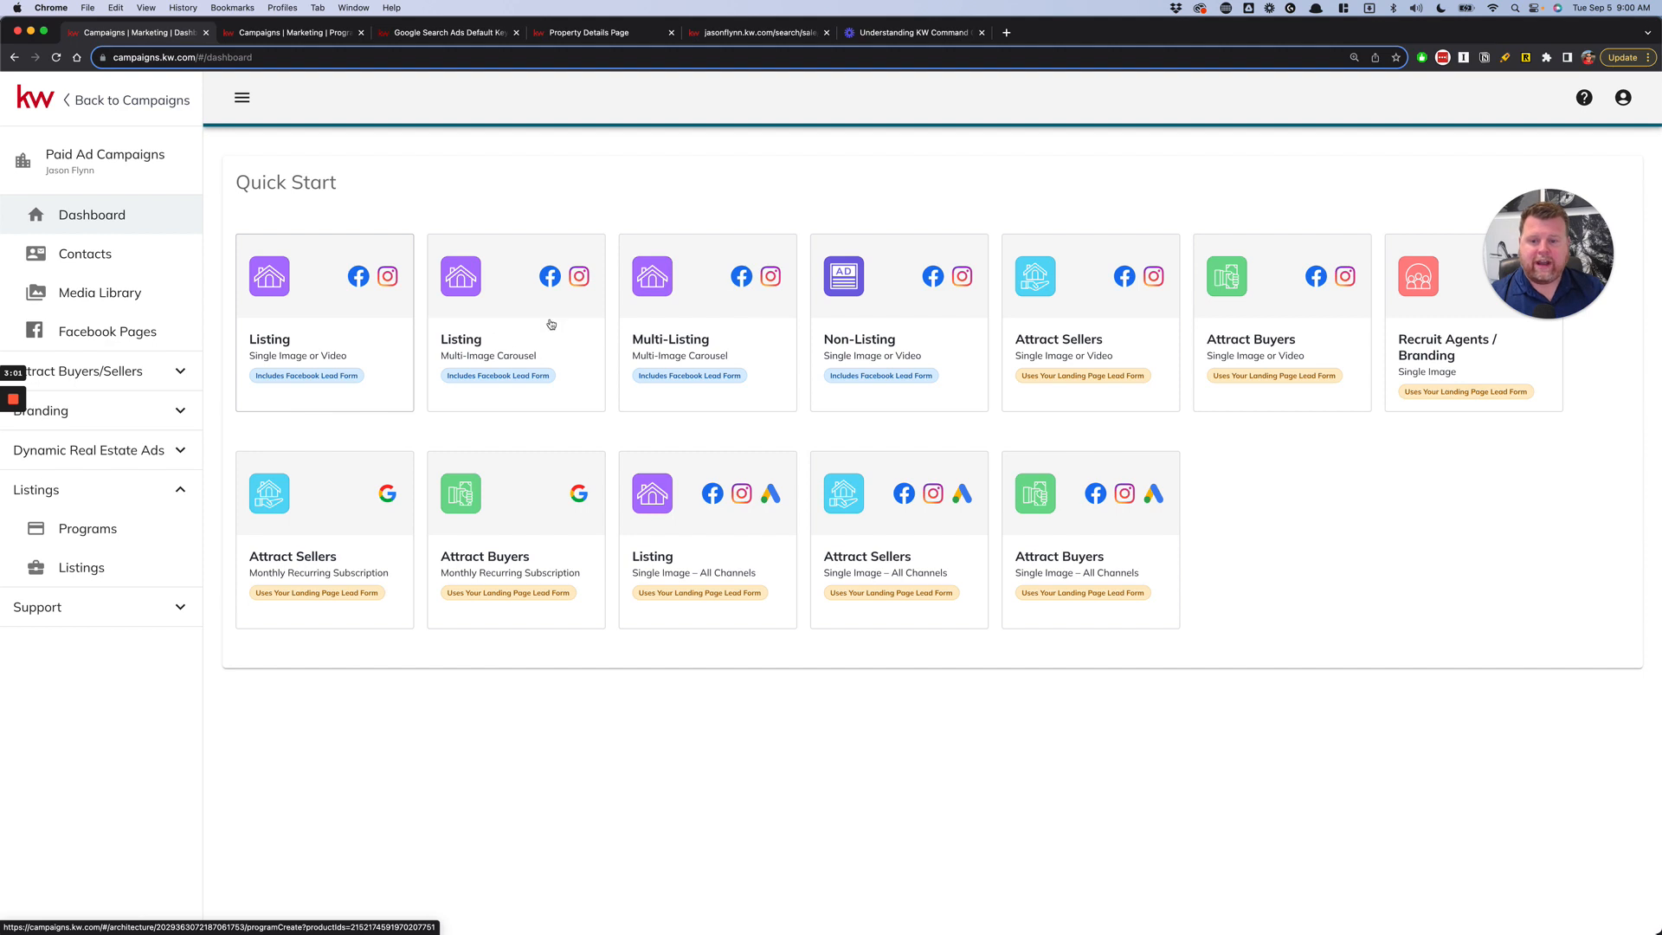
mouse_move(533, 338)
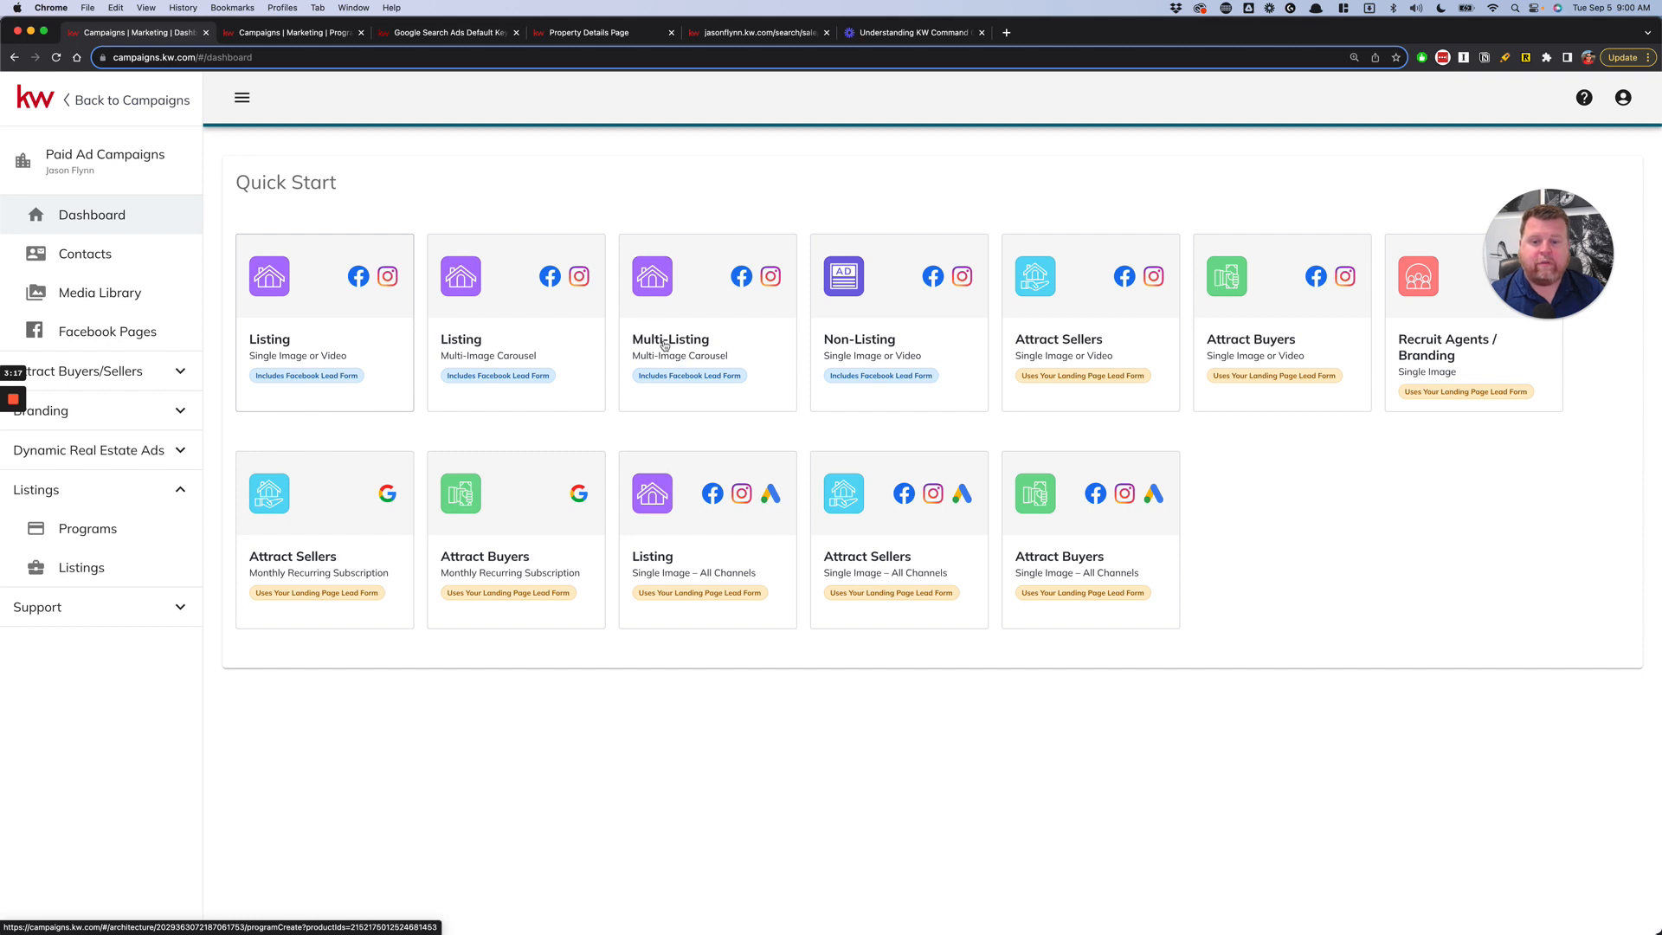
mouse_move(659, 343)
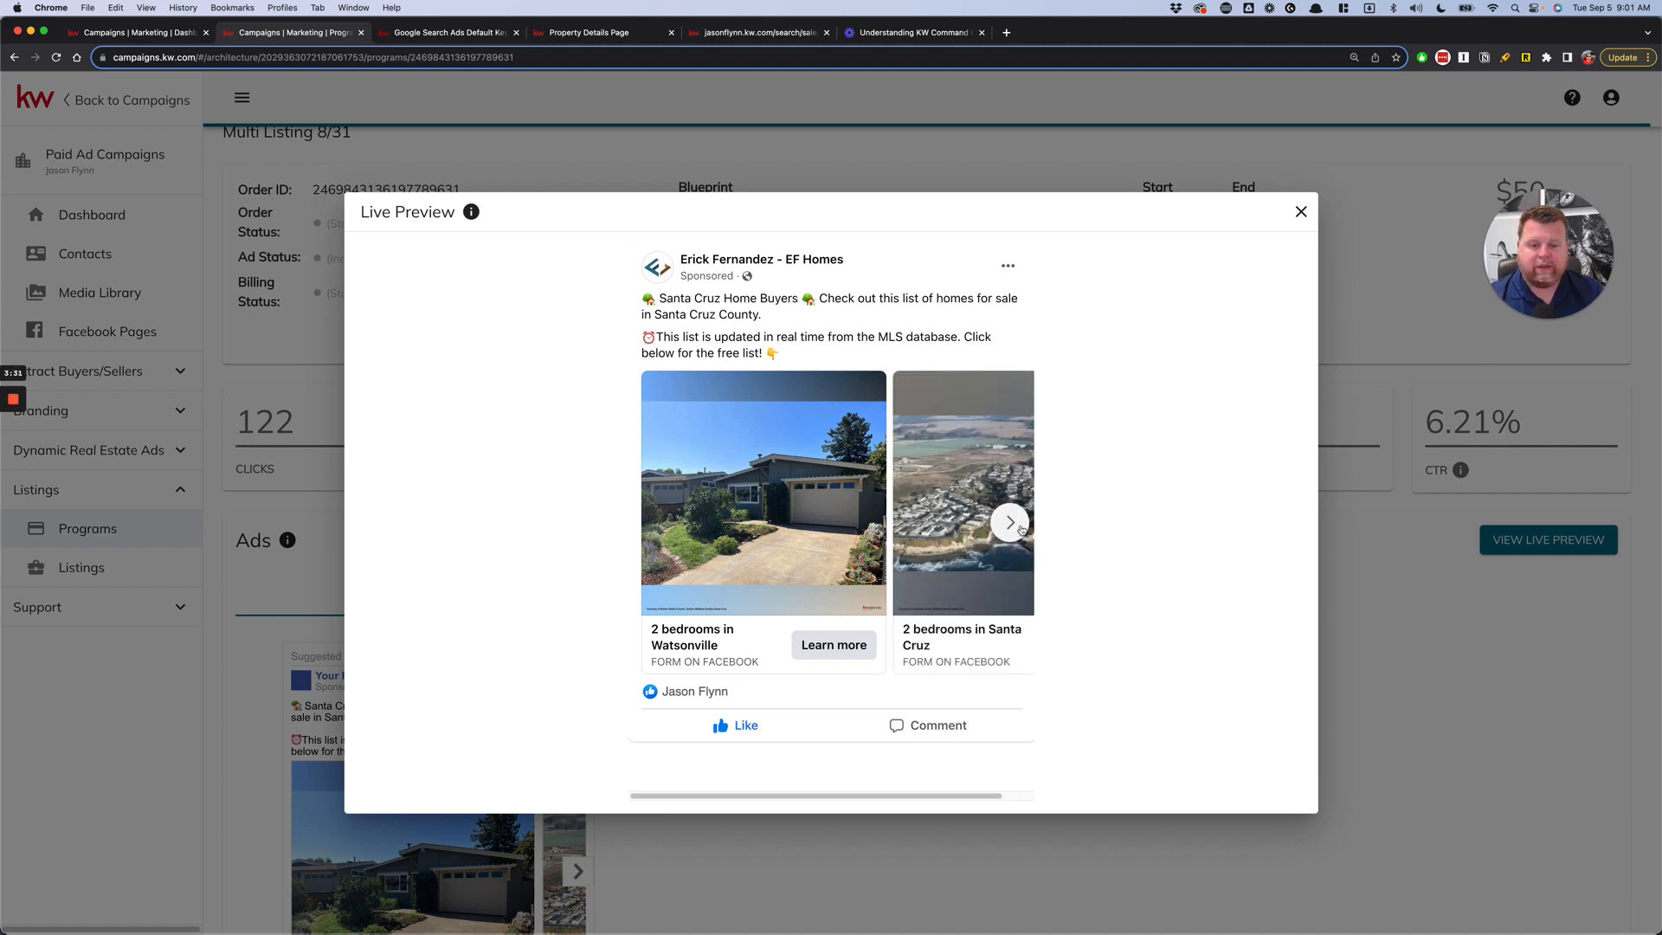
click(1008, 521)
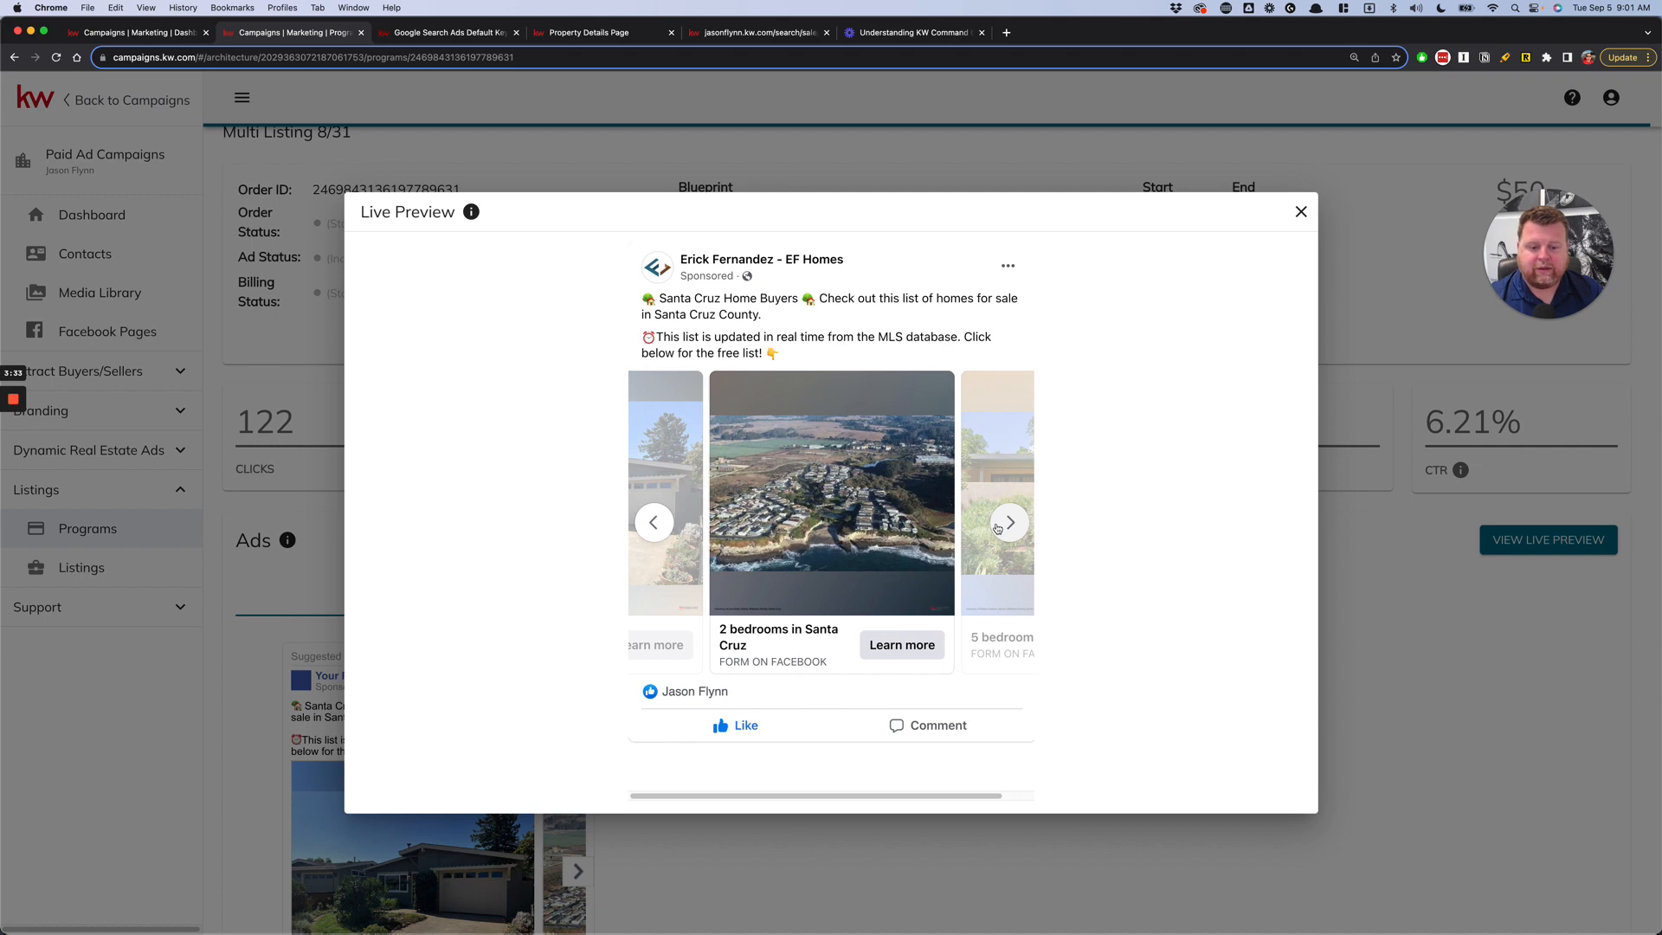
click(1007, 521)
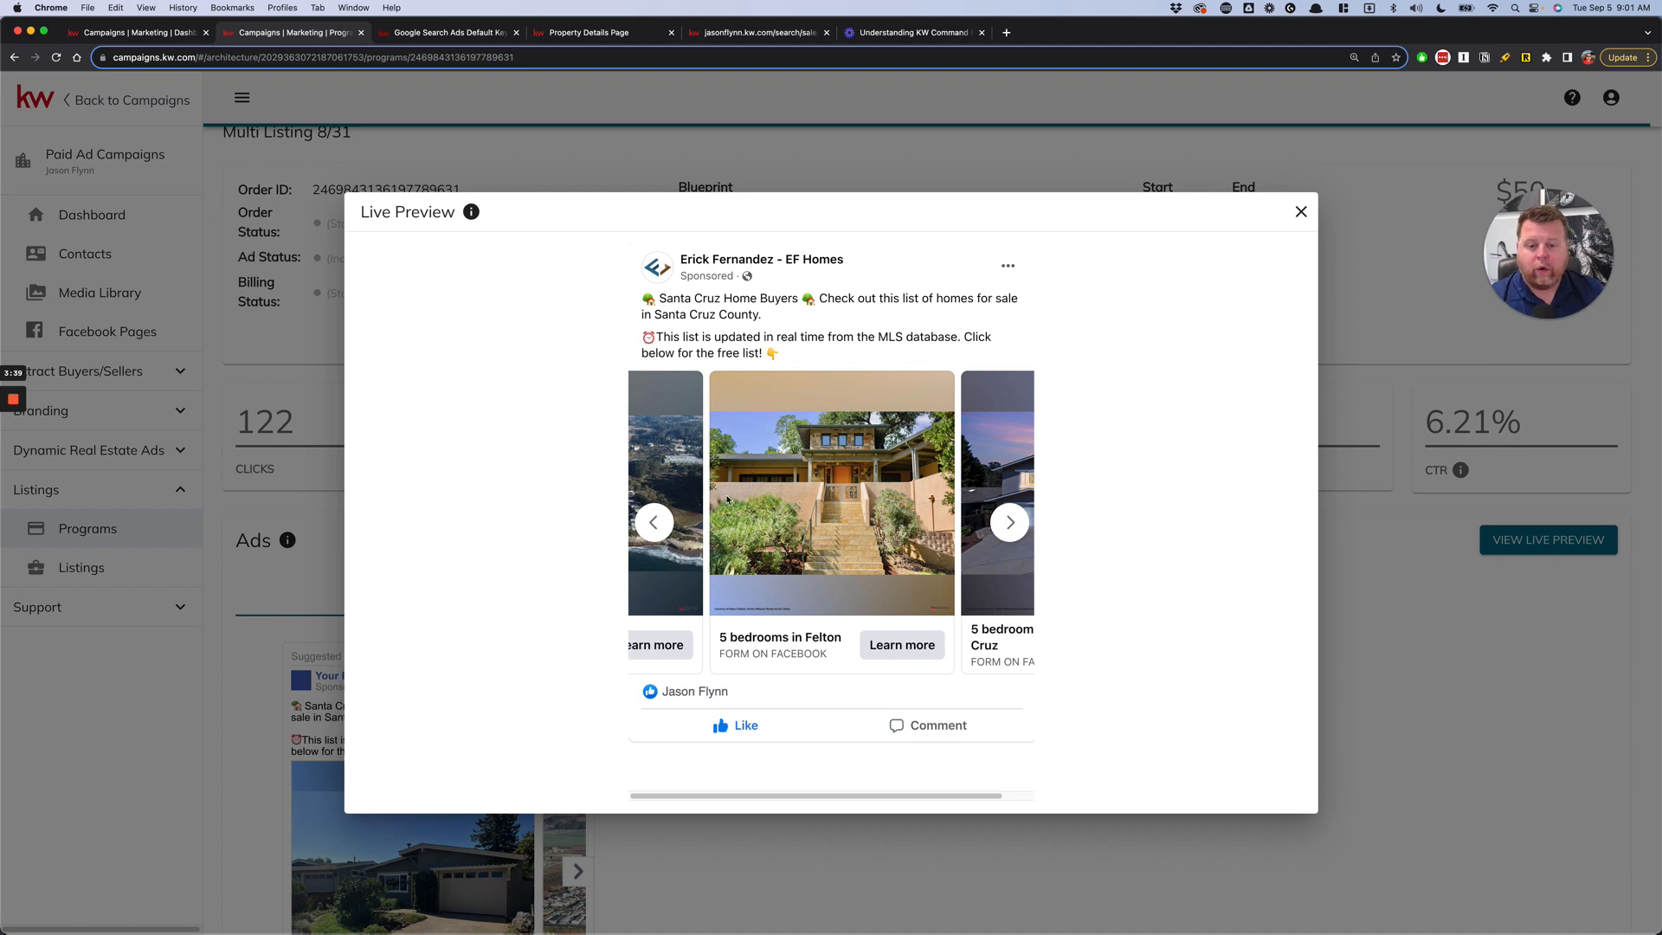
mouse_move(608, 509)
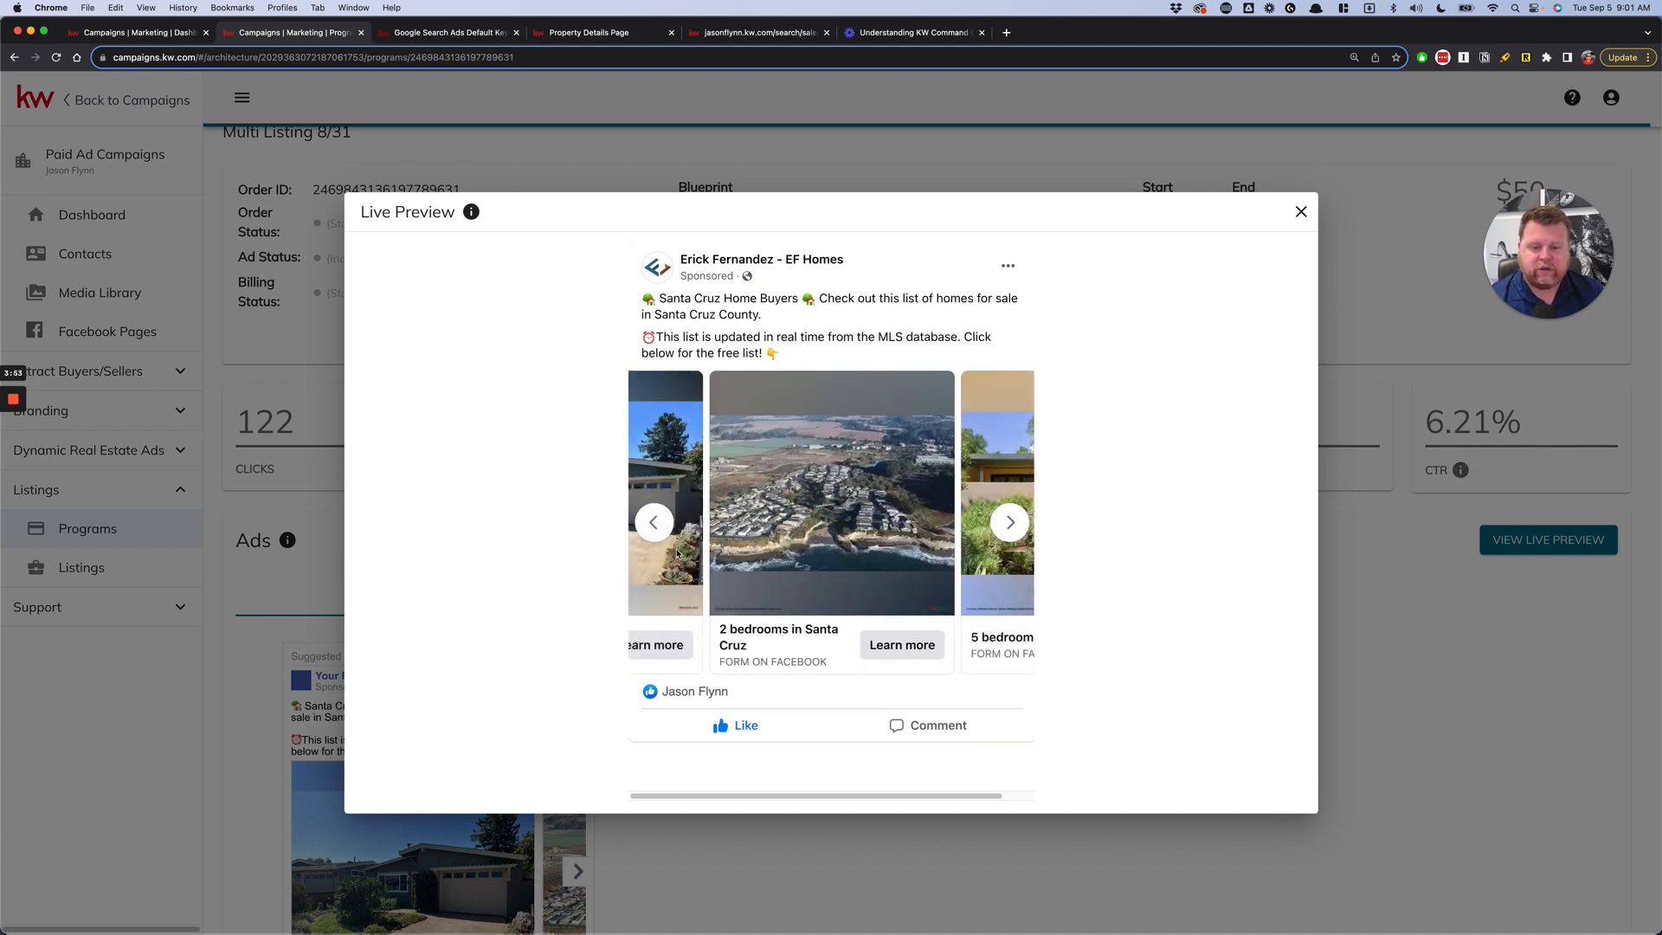
click(652, 521)
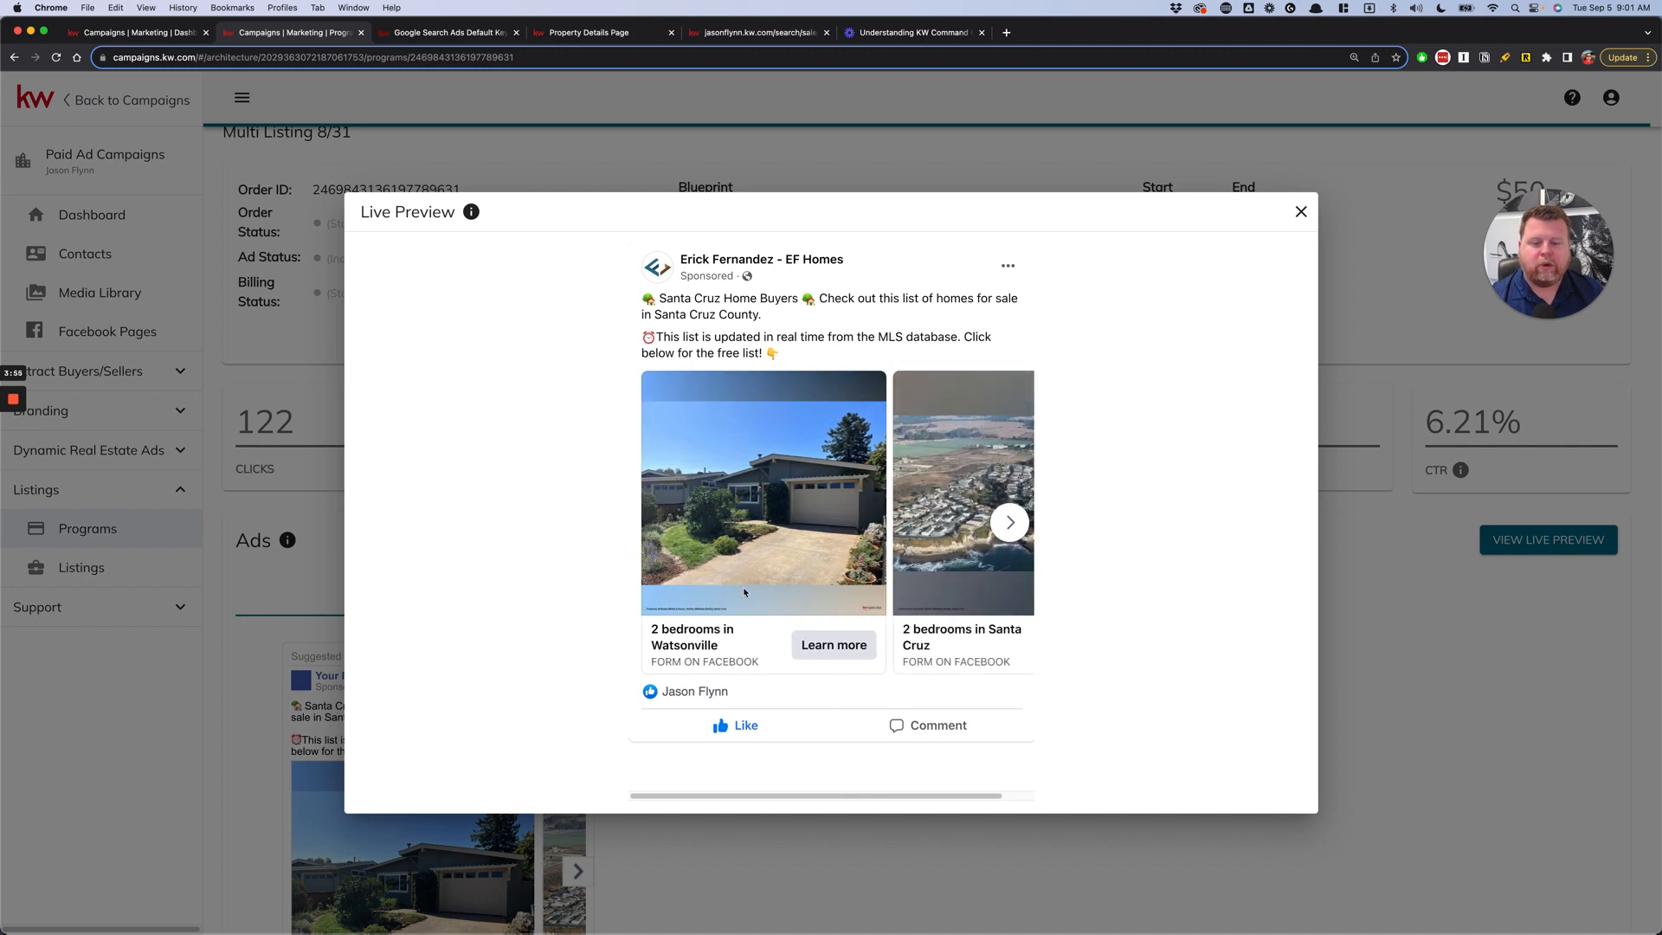
mouse_move(762, 543)
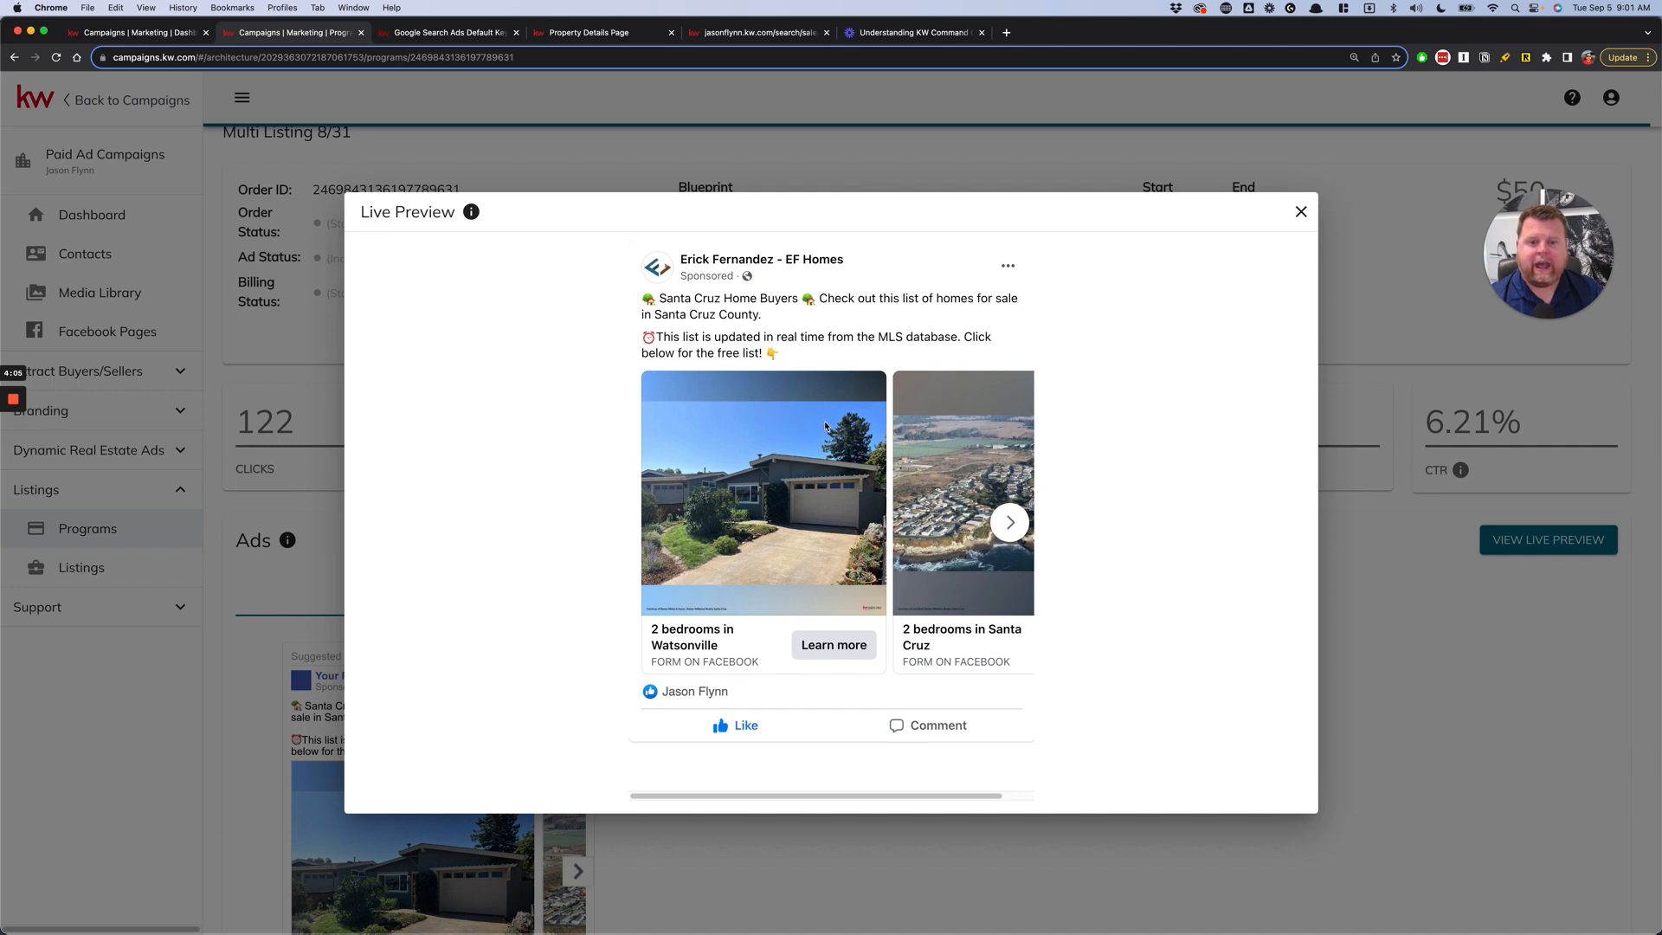
mouse_move(852, 436)
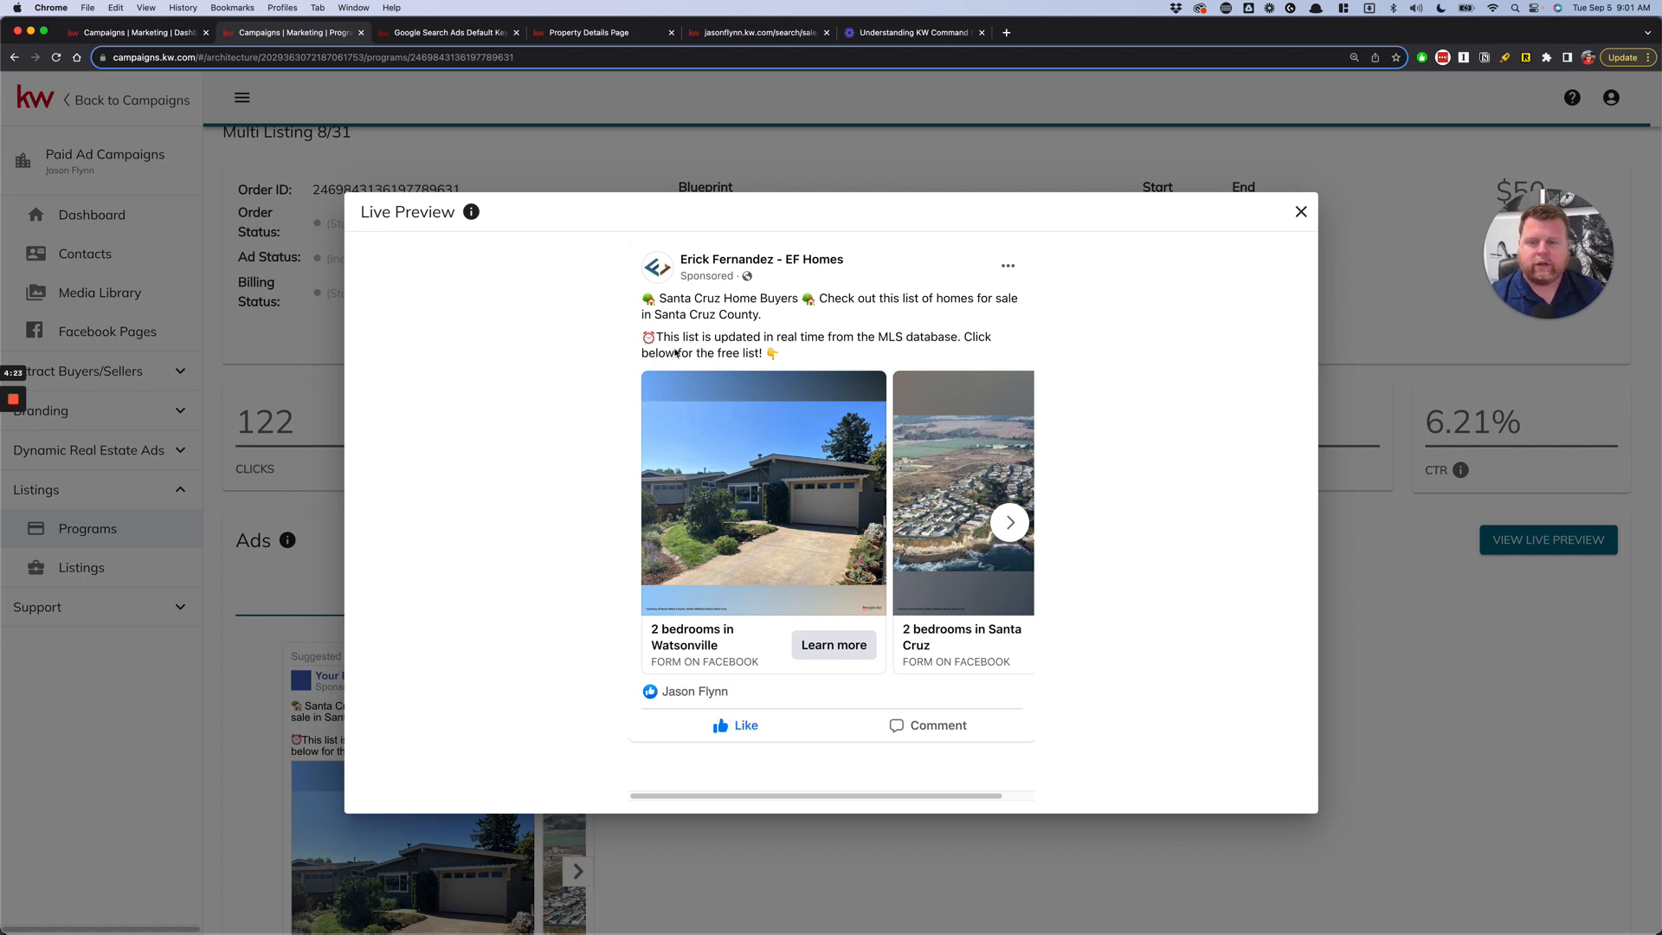
Step: Leave the Multi Listing ad preview and return to the Quick Start campaign tiles
click(1301, 212)
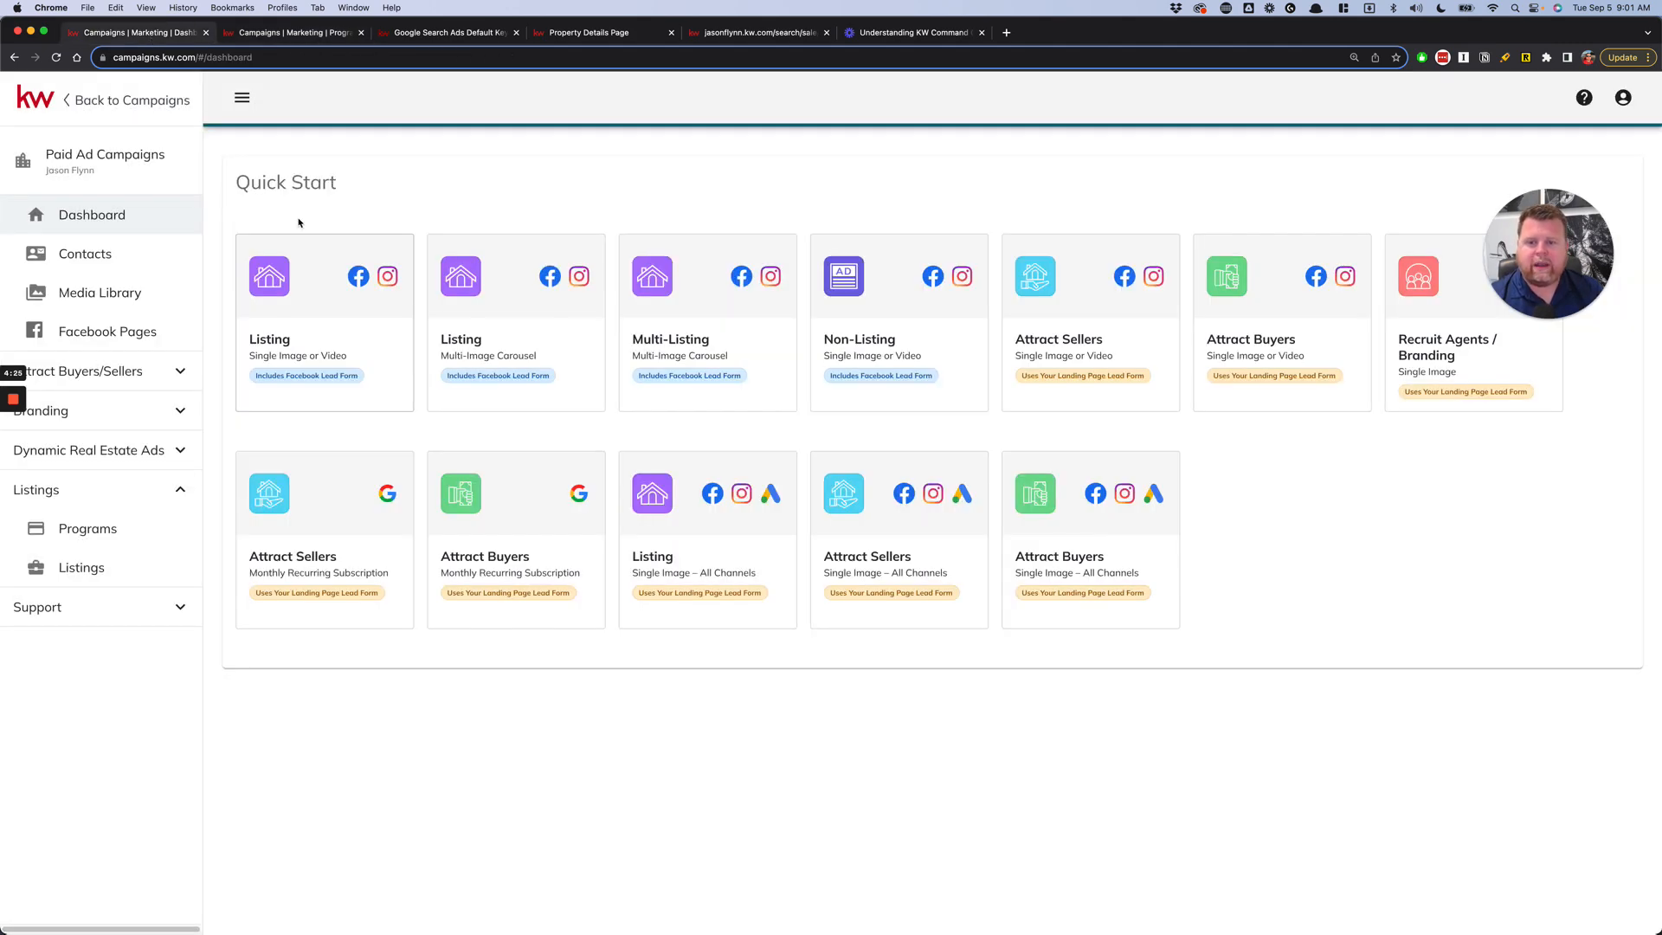
mouse_move(315, 314)
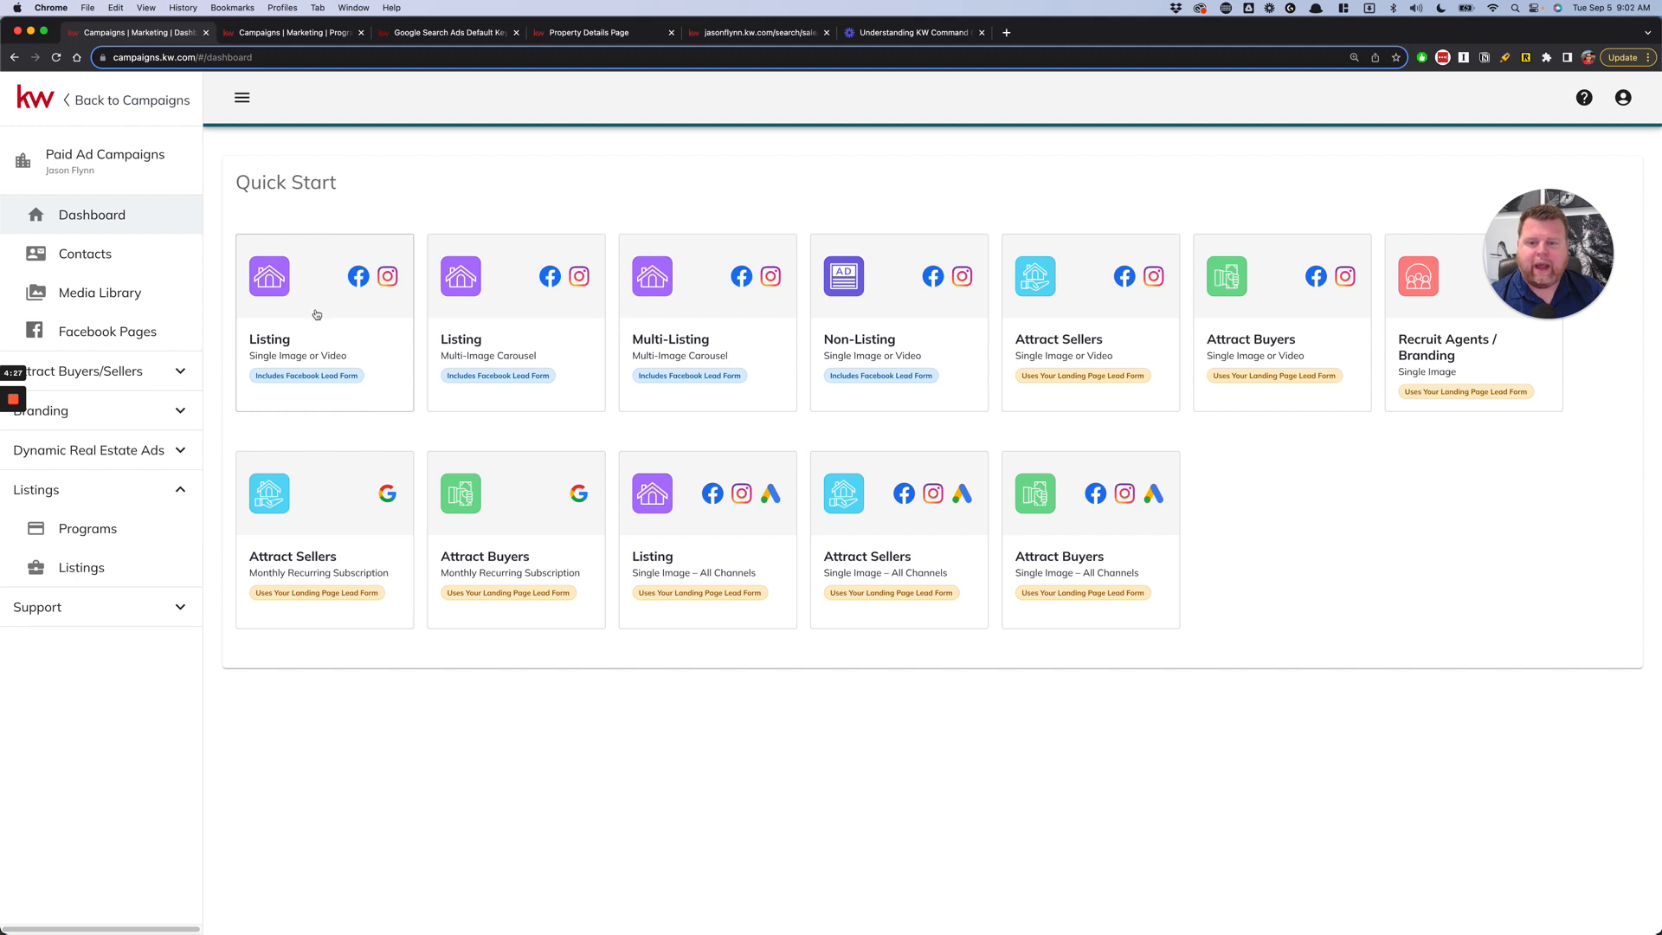
mouse_move(615, 381)
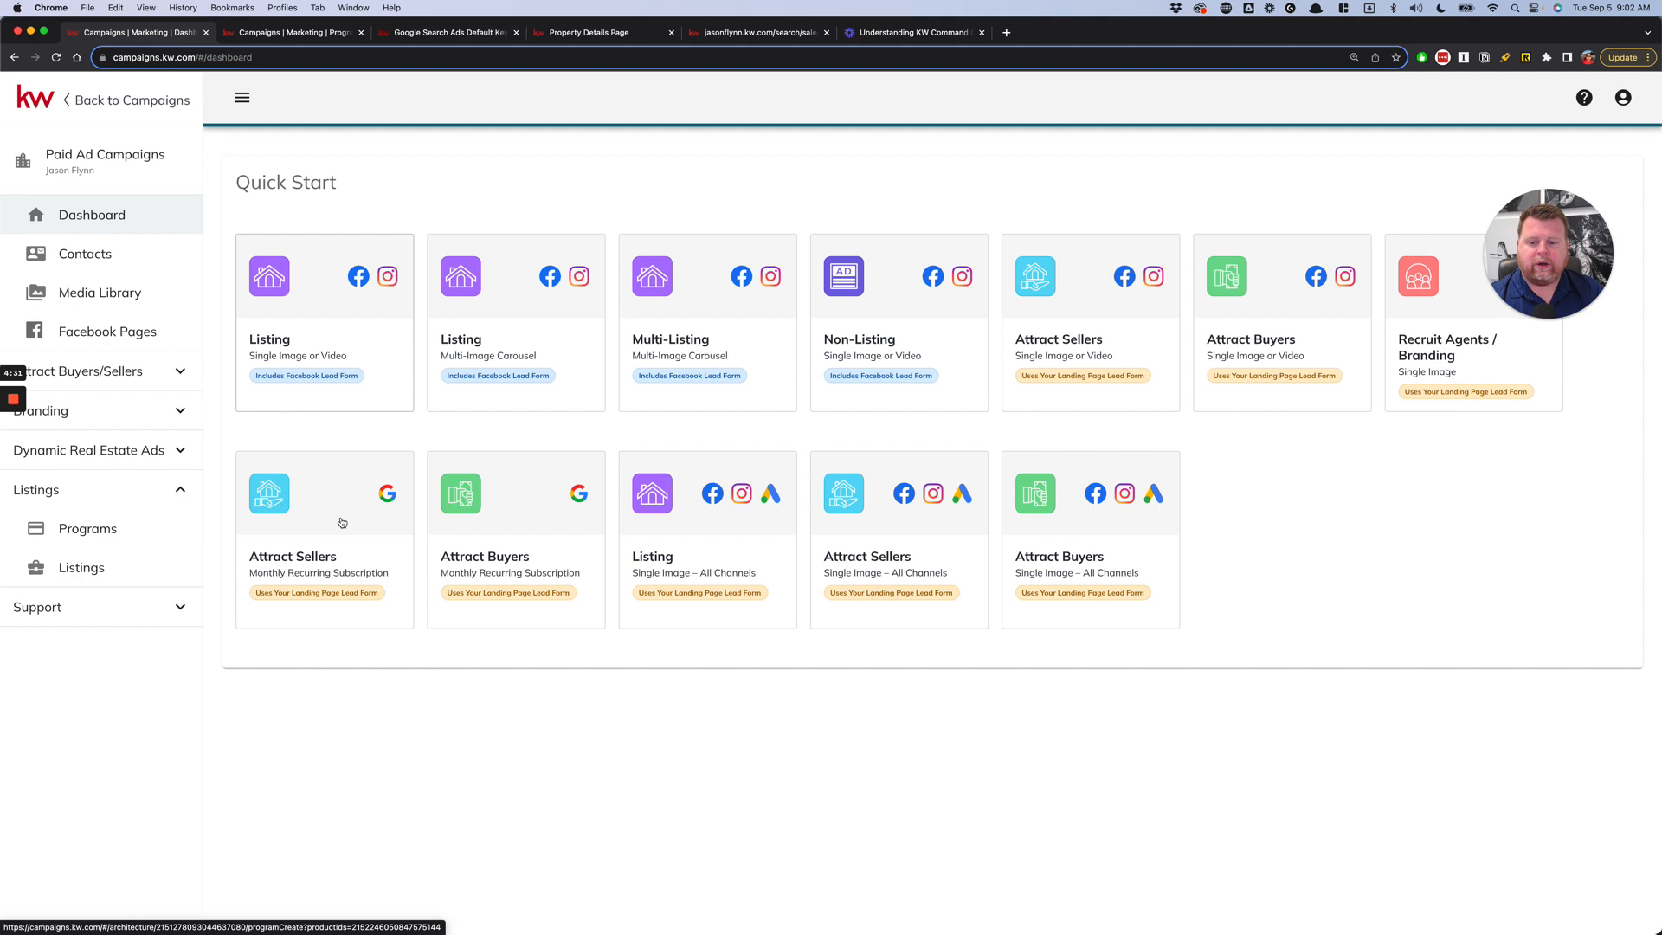
mouse_move(974, 574)
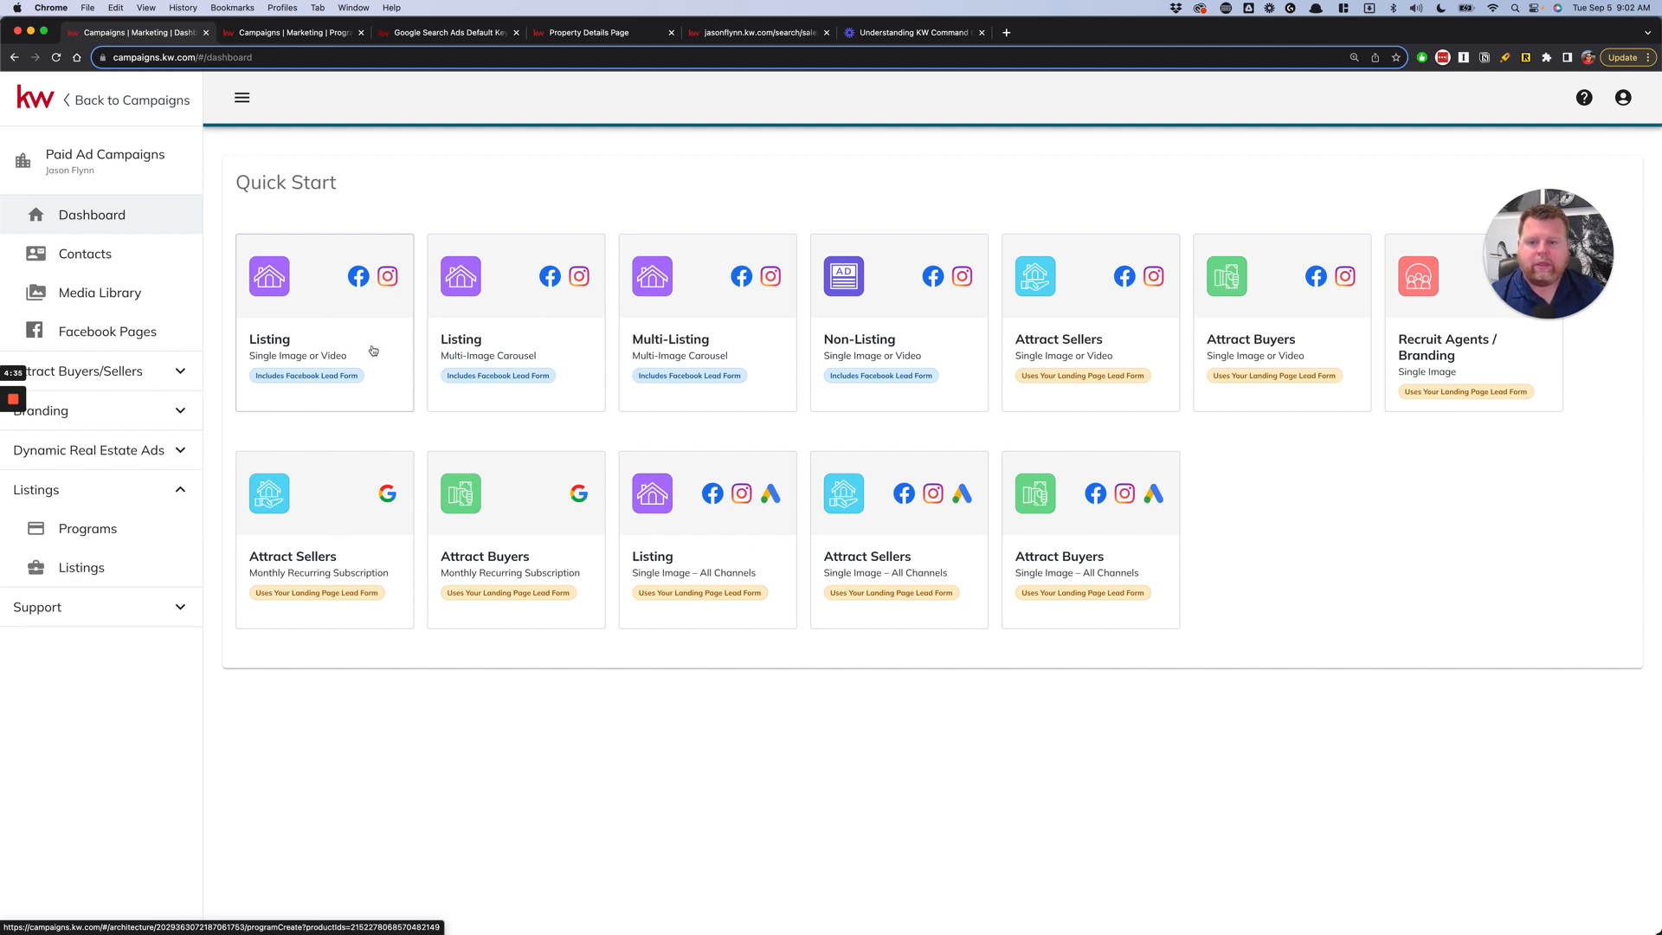
mouse_move(564, 315)
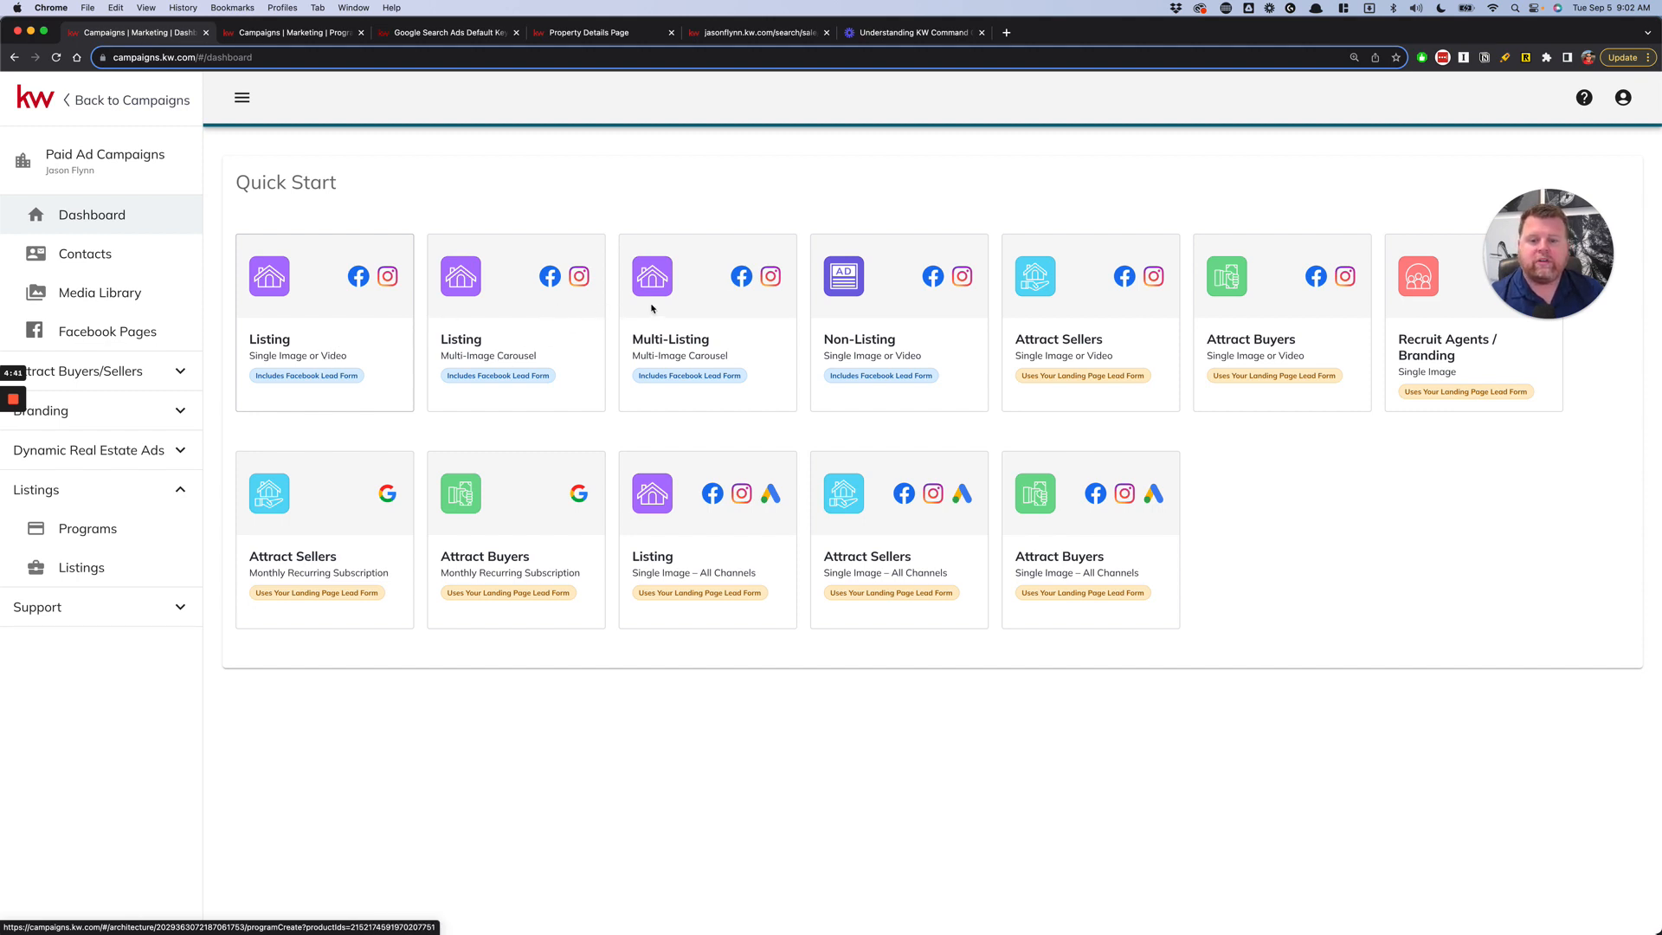
mouse_move(591, 337)
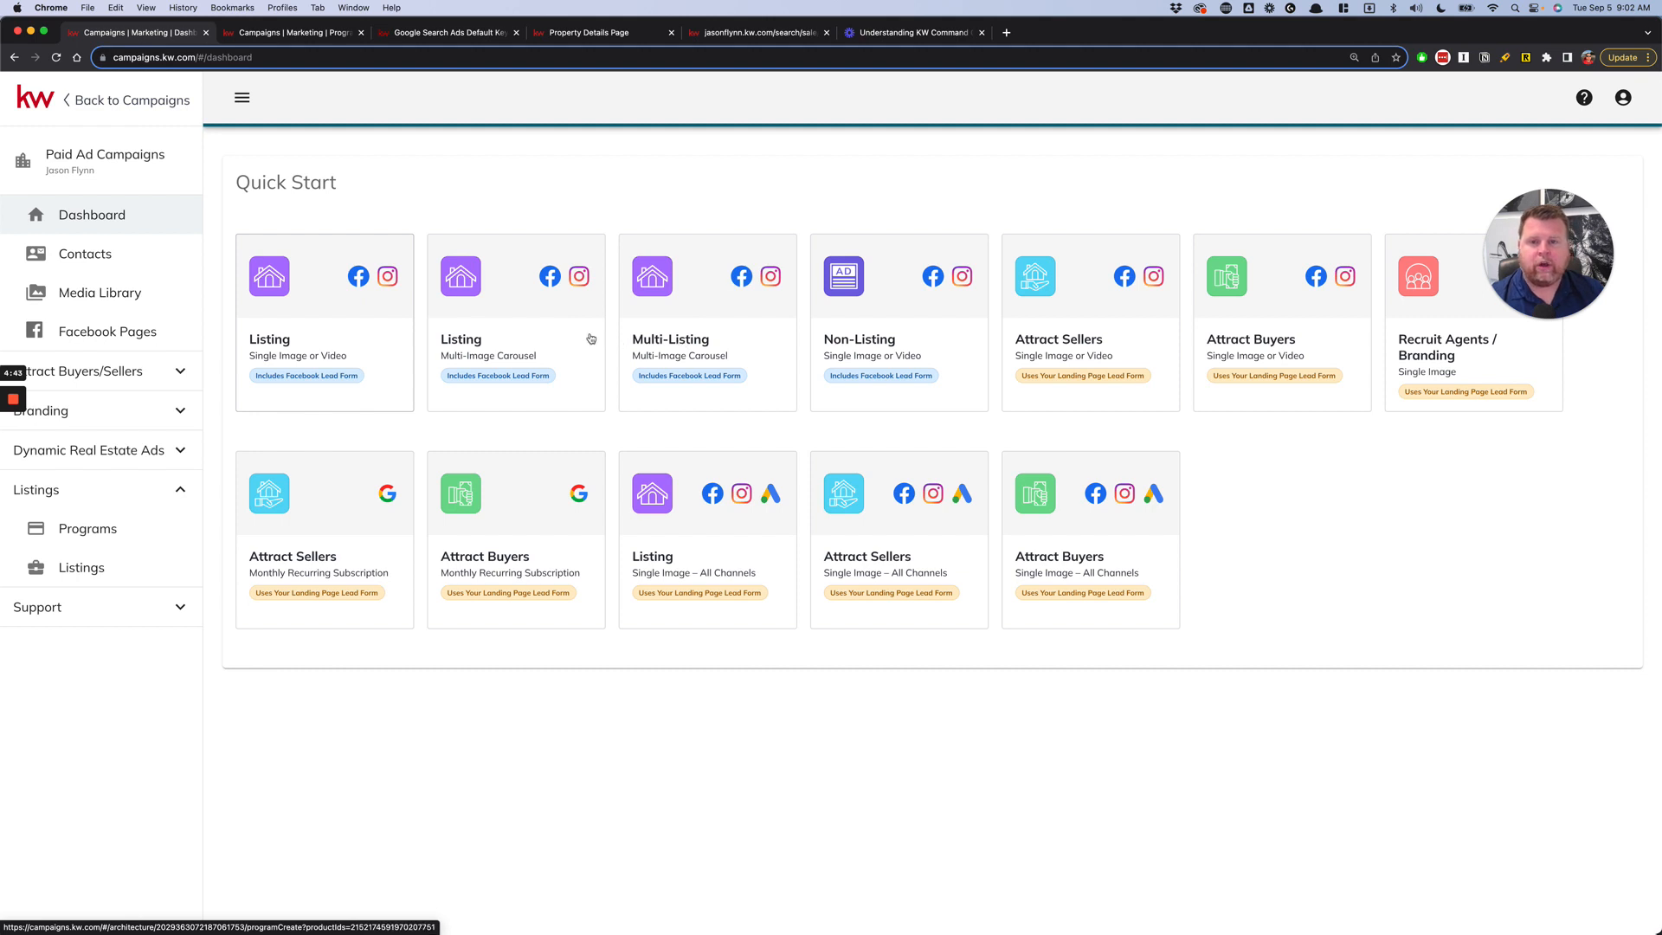
mouse_move(540, 384)
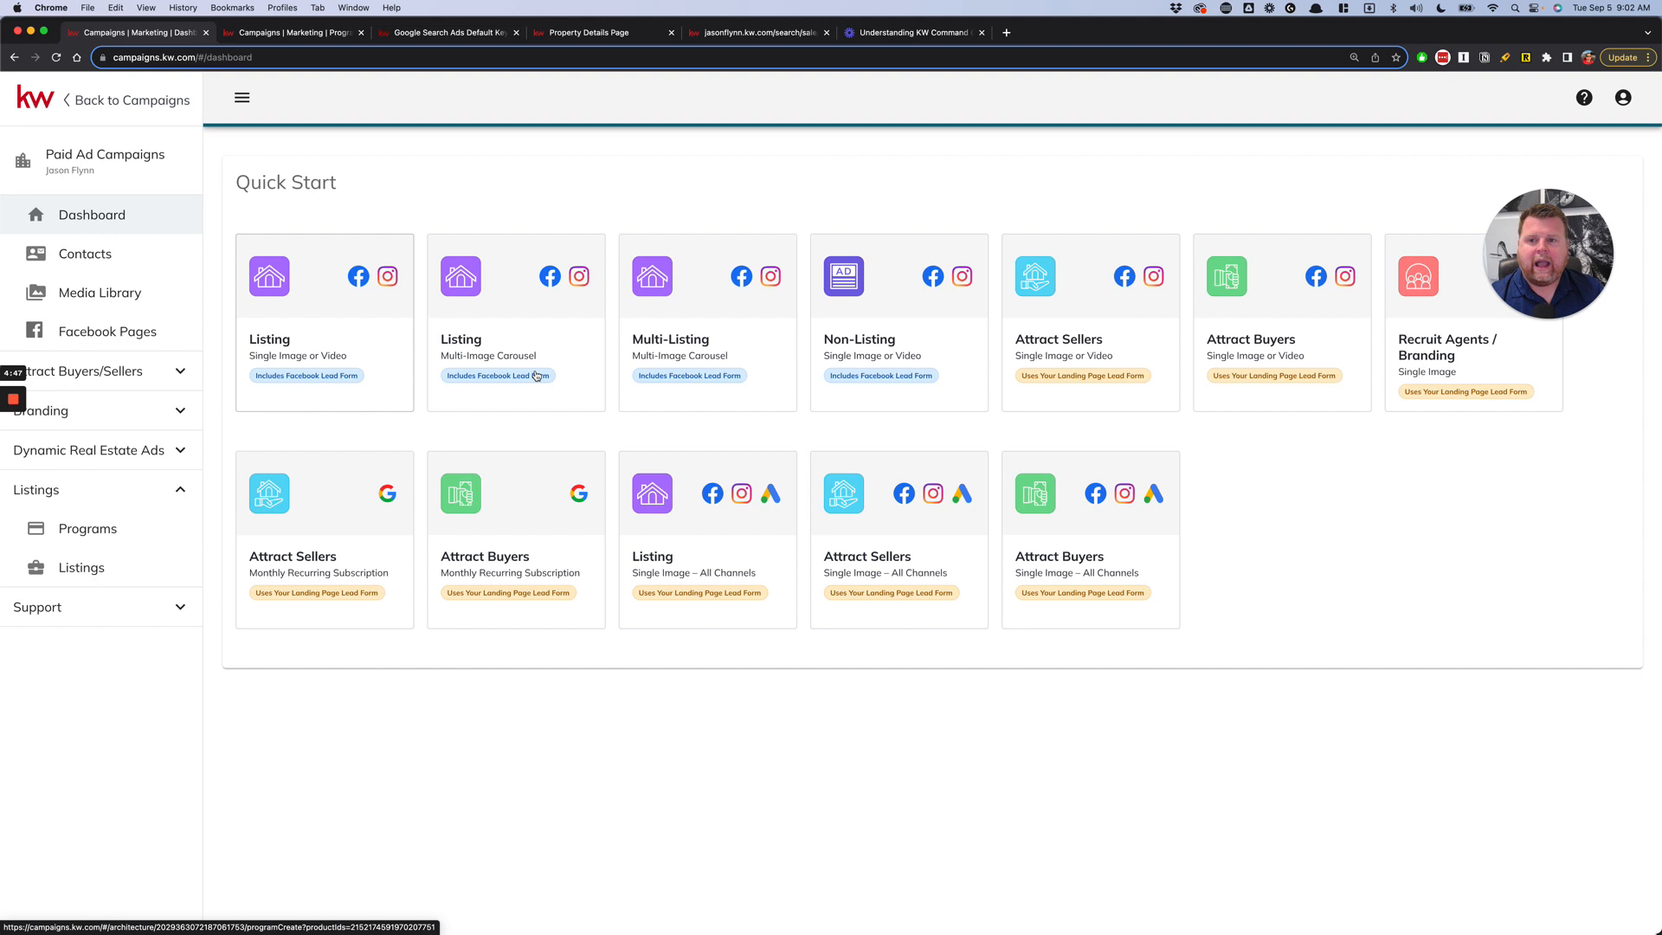
mouse_move(757, 310)
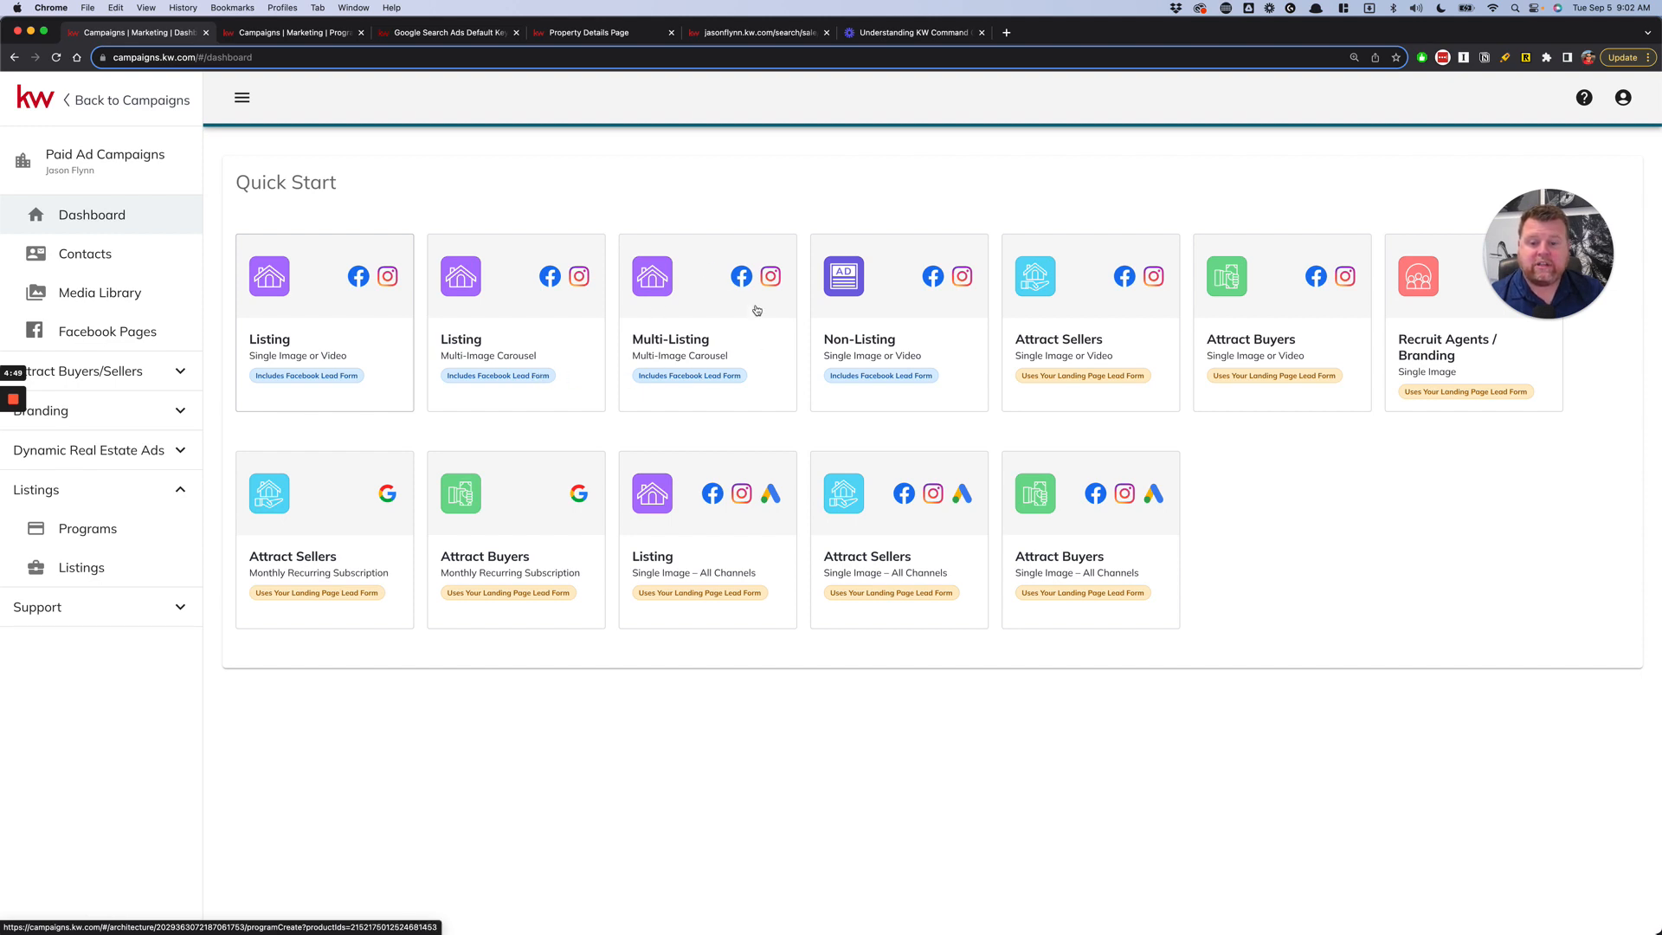
mouse_move(696, 353)
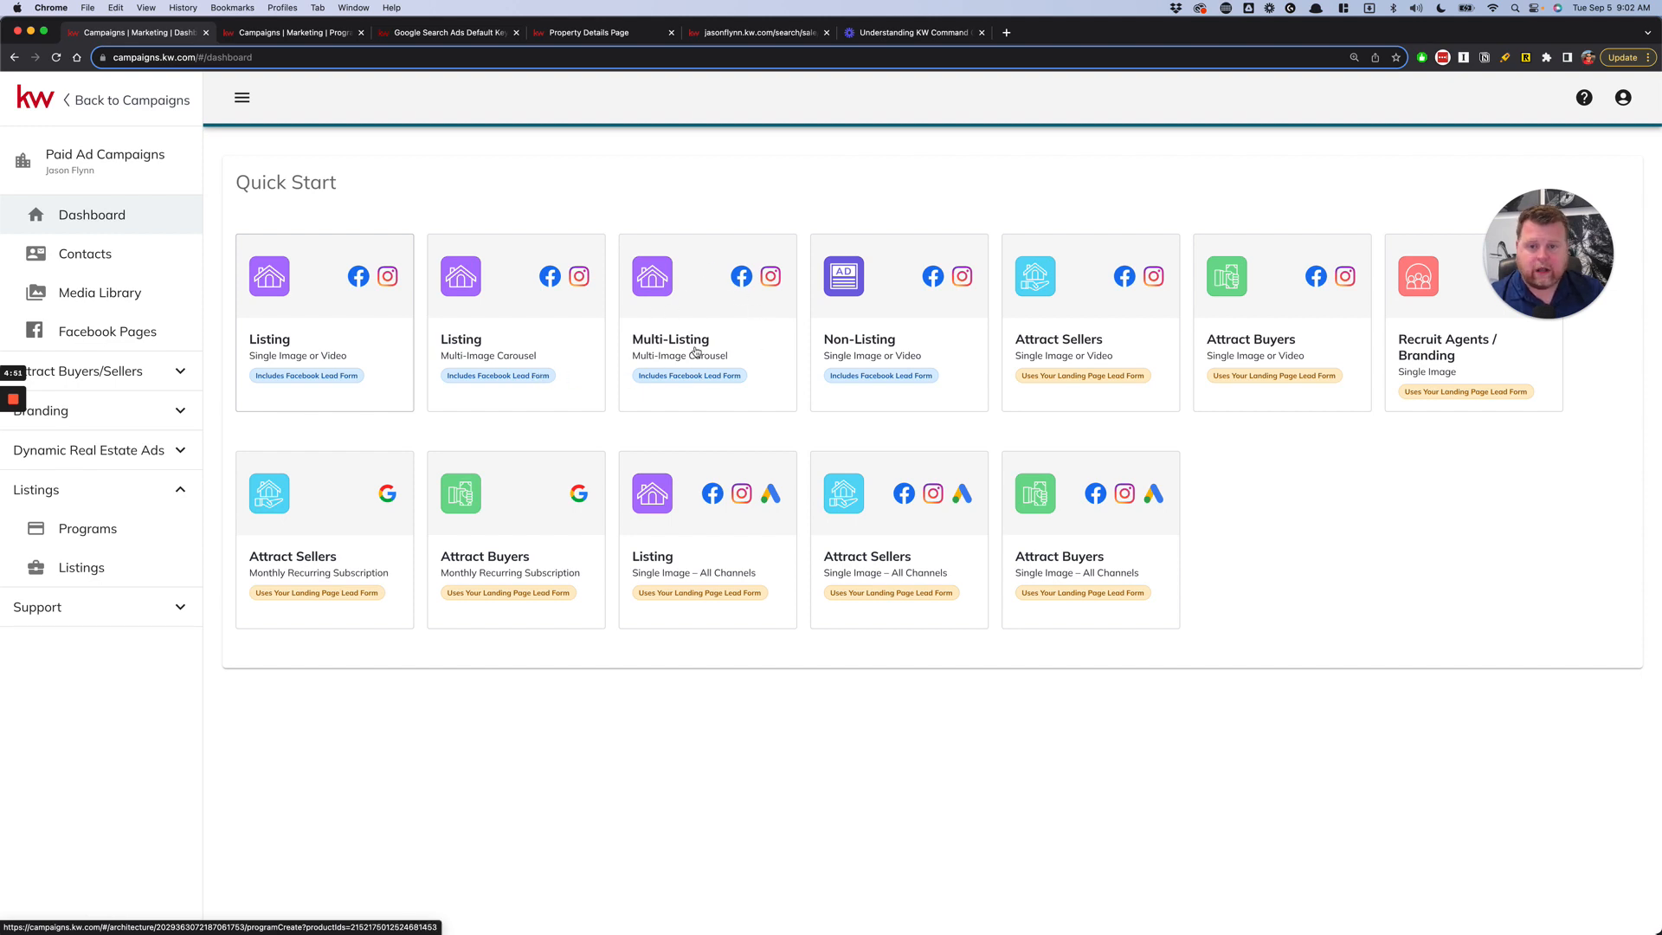